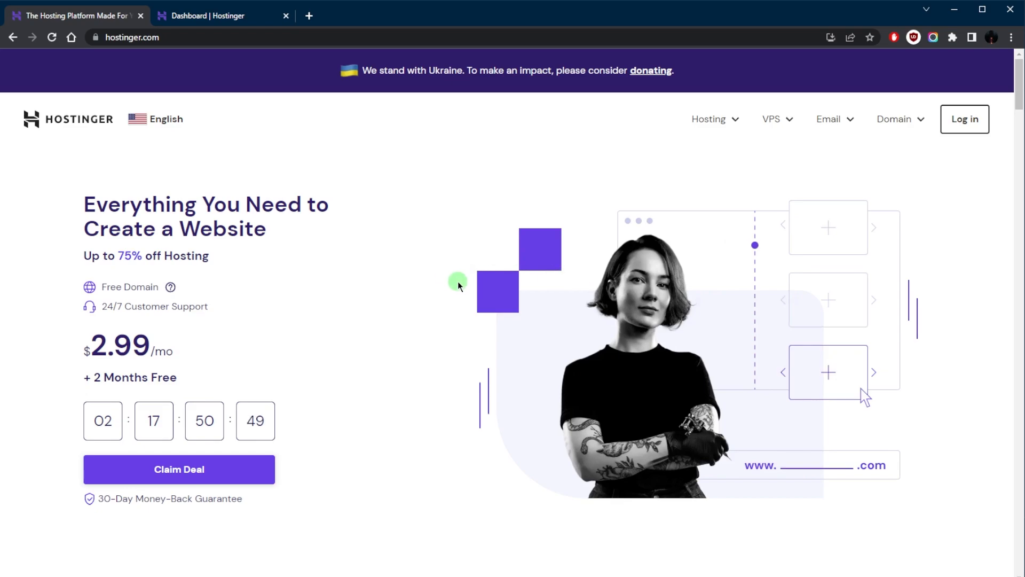
{"action": "mouse_move", "coordinate": [508, 286]}
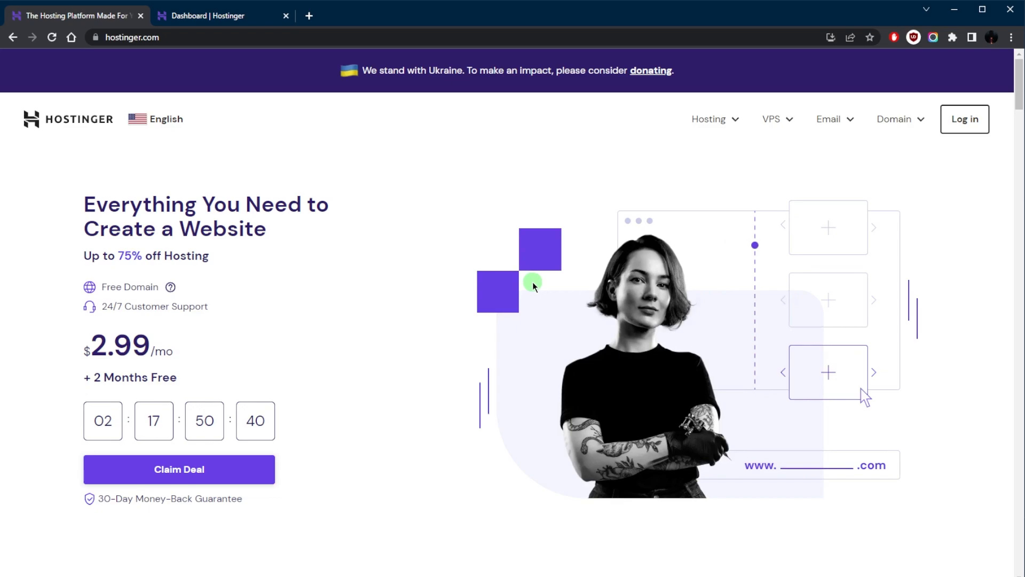
Step: Reach the Web Hosting product page and review the Single, Premium and Business plan prices and features
{"action": "left_click", "coordinate": [709, 119]}
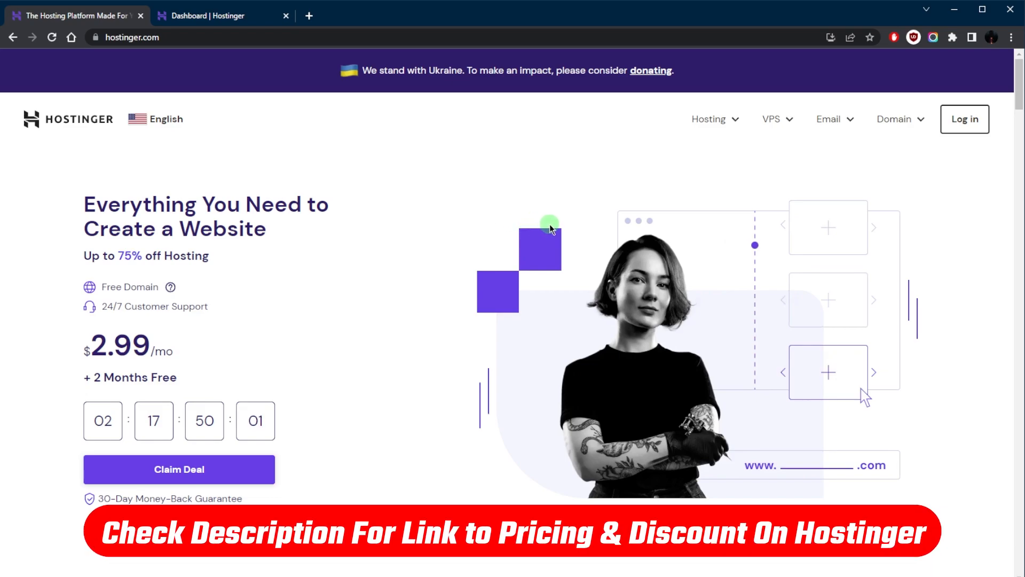
{"action": "mouse_move", "coordinate": [578, 250]}
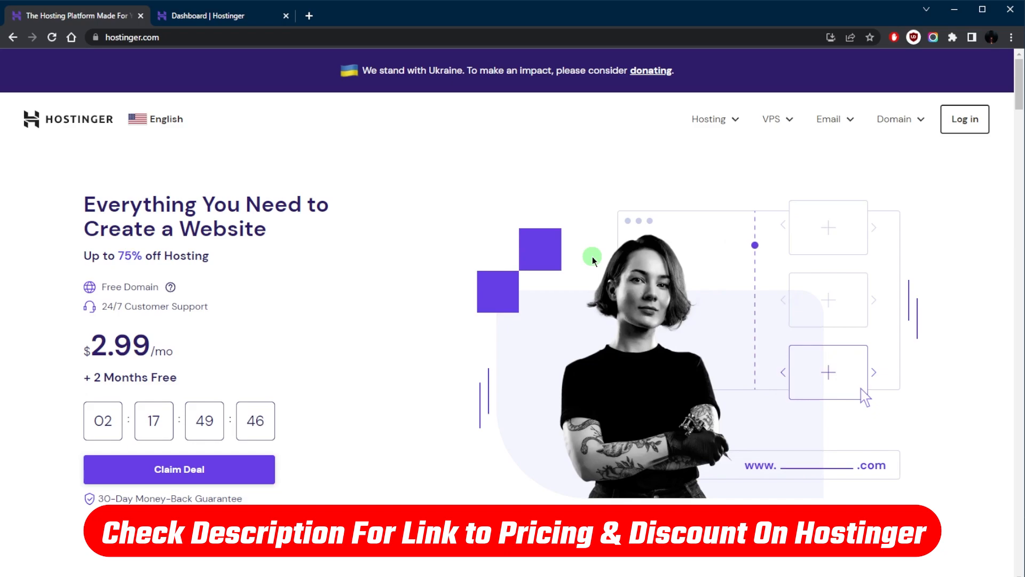
{"action": "mouse_move", "coordinate": [573, 271]}
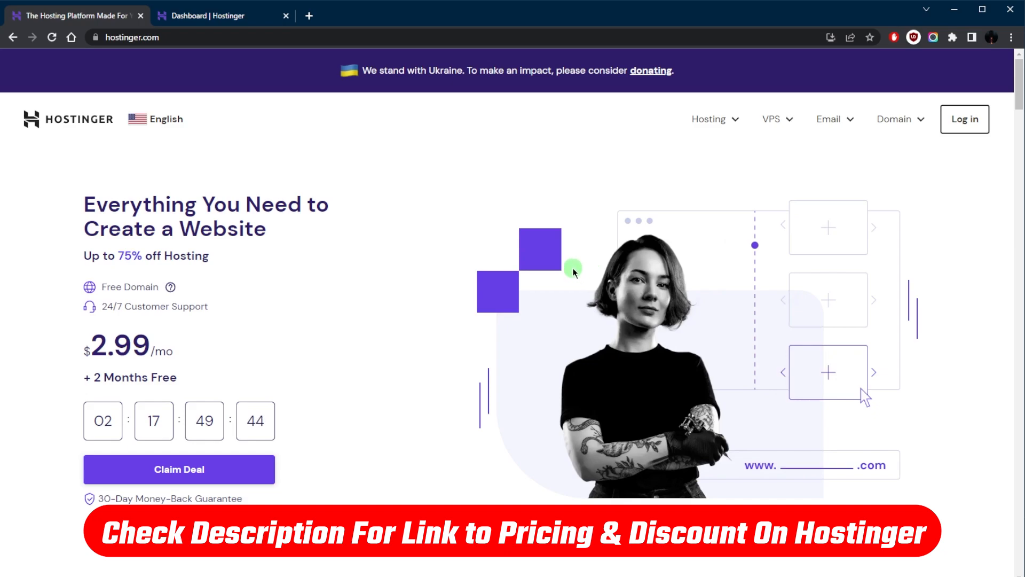
{"action": "mouse_move", "coordinate": [549, 286]}
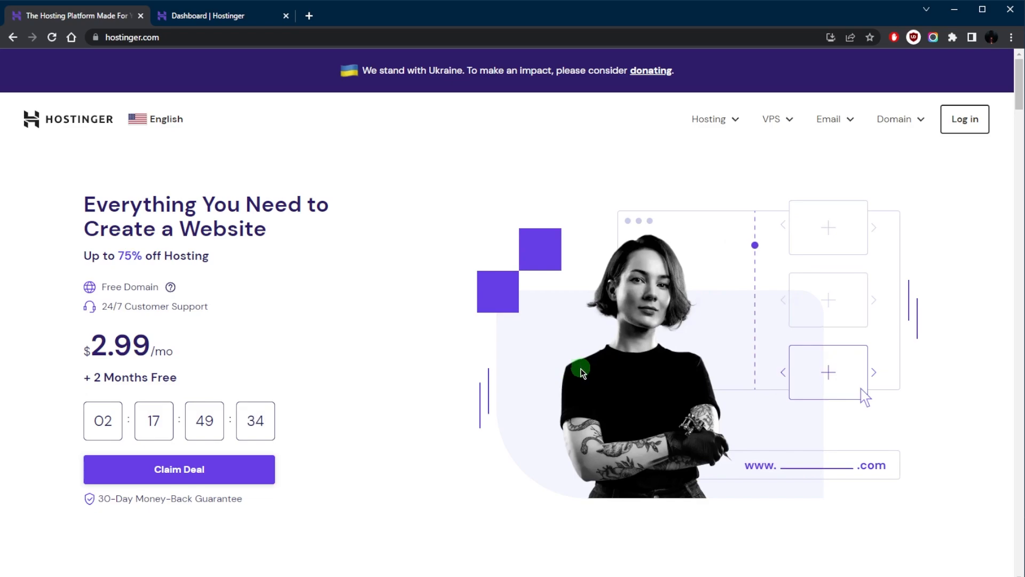
{"action": "mouse_move", "coordinate": [779, 124]}
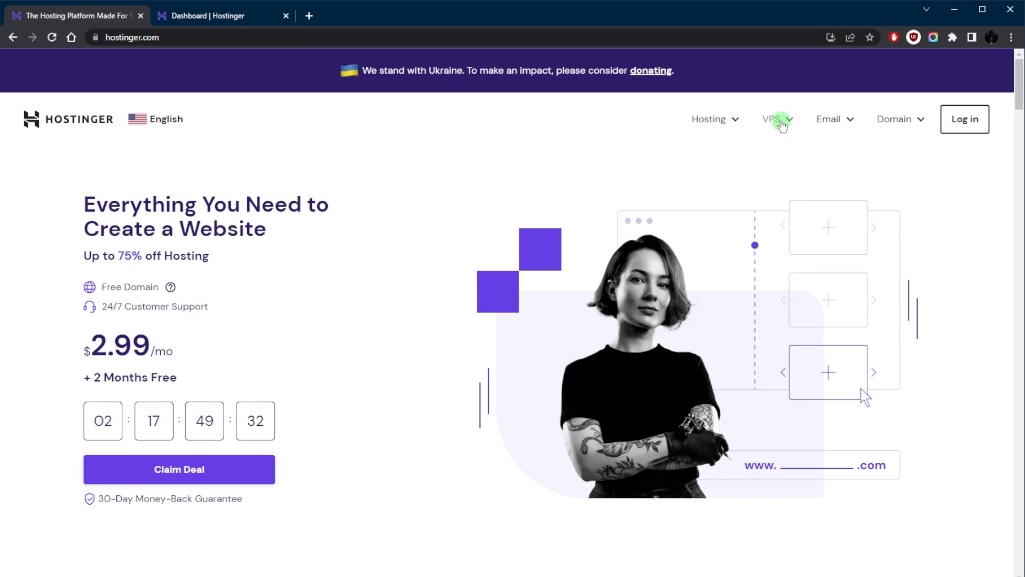
{"action": "left_click", "coordinate": [711, 118]}
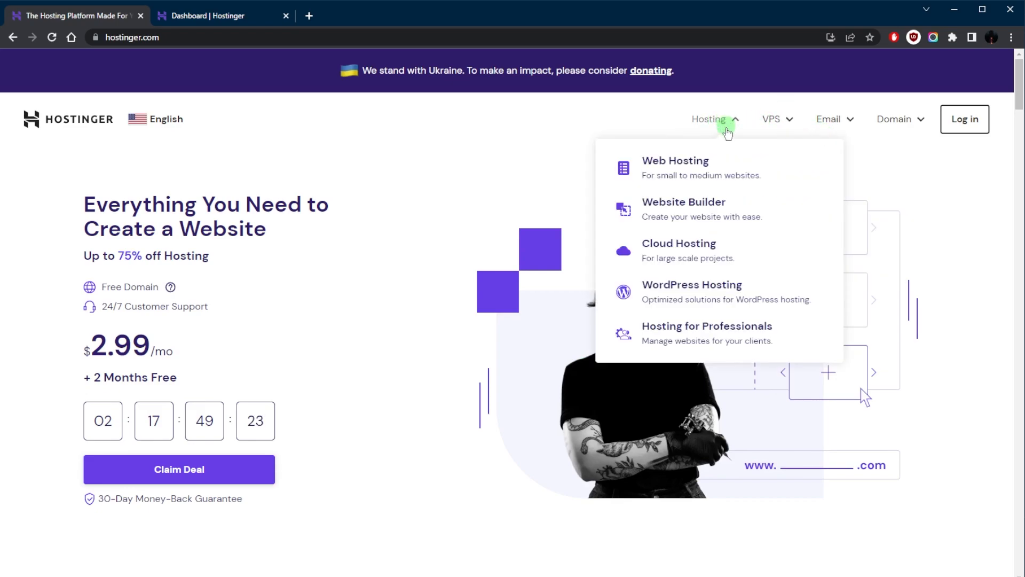
{"action": "left_click", "coordinate": [674, 168]}
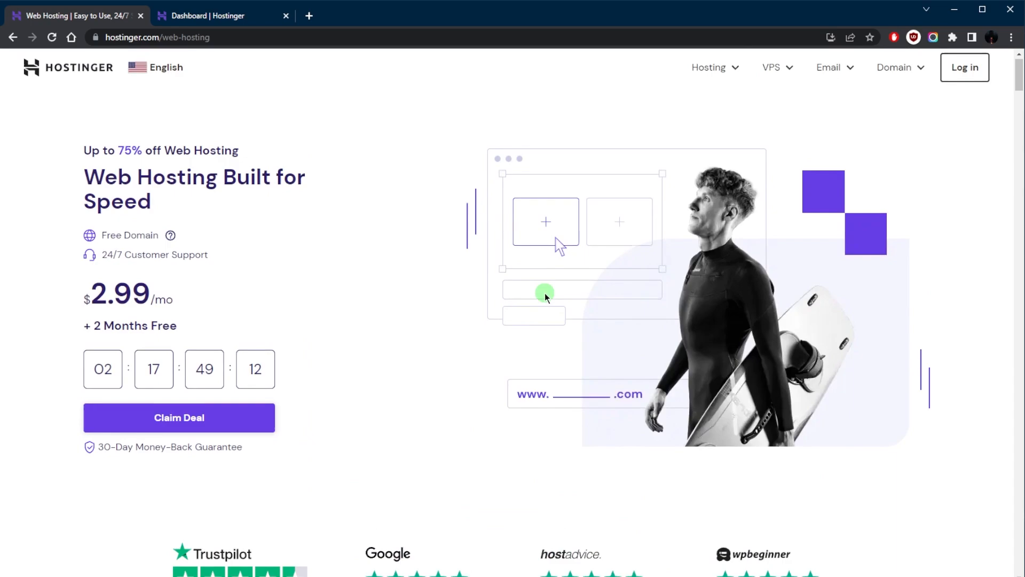
{"action": "scroll", "scroll_direction": "down", "scroll_amount": 3}
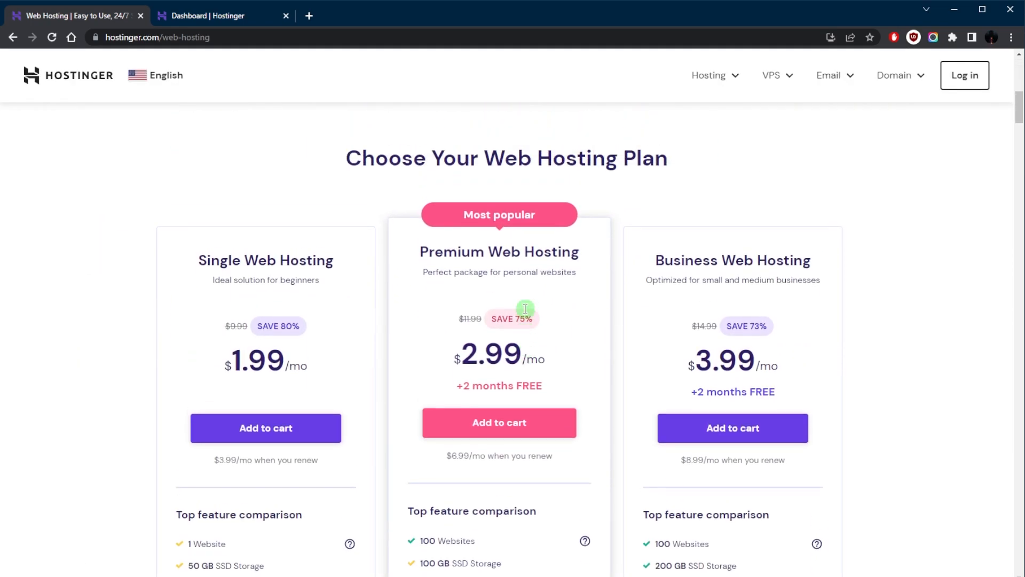
{"action": "scroll", "scroll_direction": "down", "scroll_amount": 3}
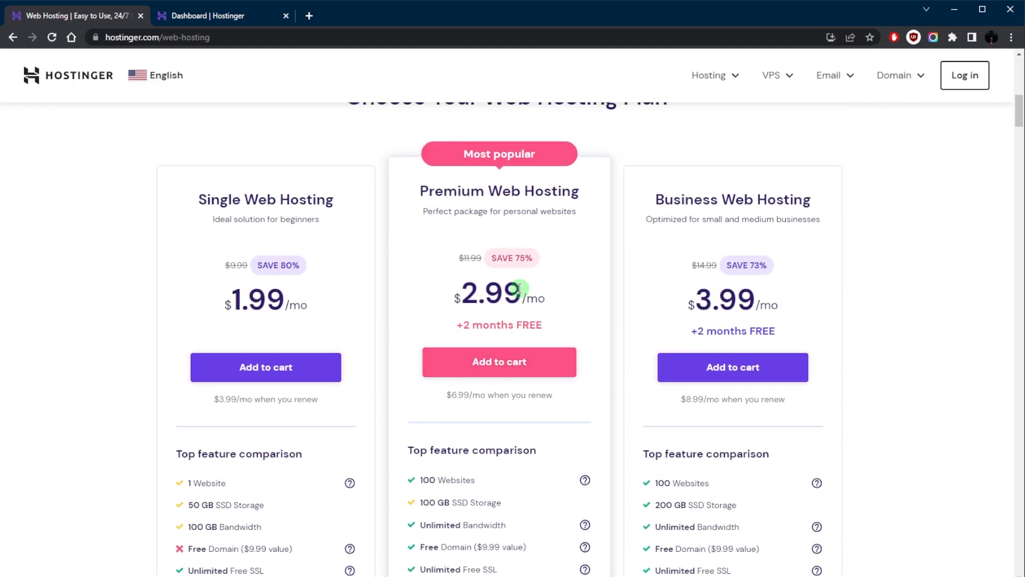
{"action": "mouse_move", "coordinate": [521, 346]}
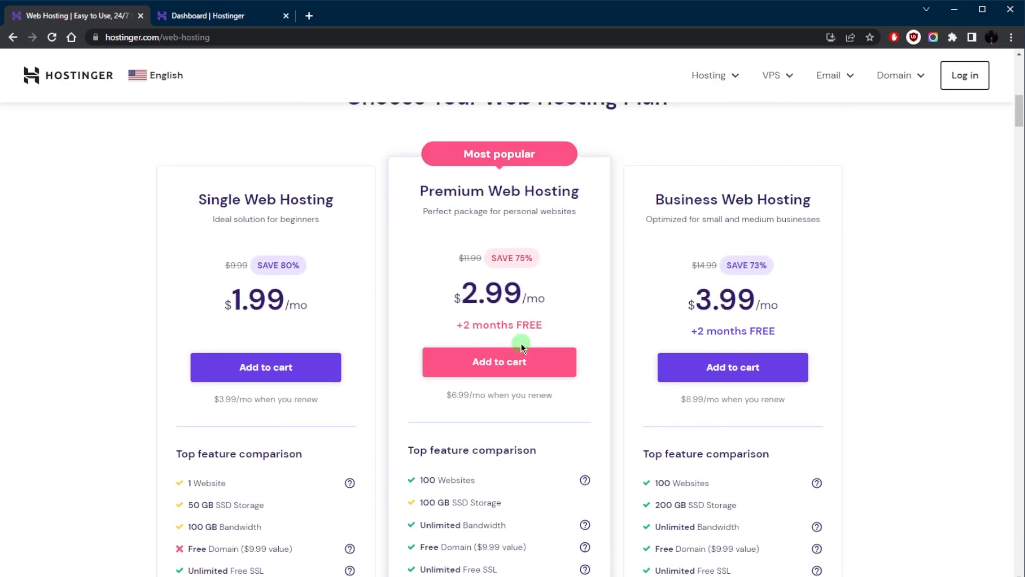
{"action": "mouse_move", "coordinate": [487, 256]}
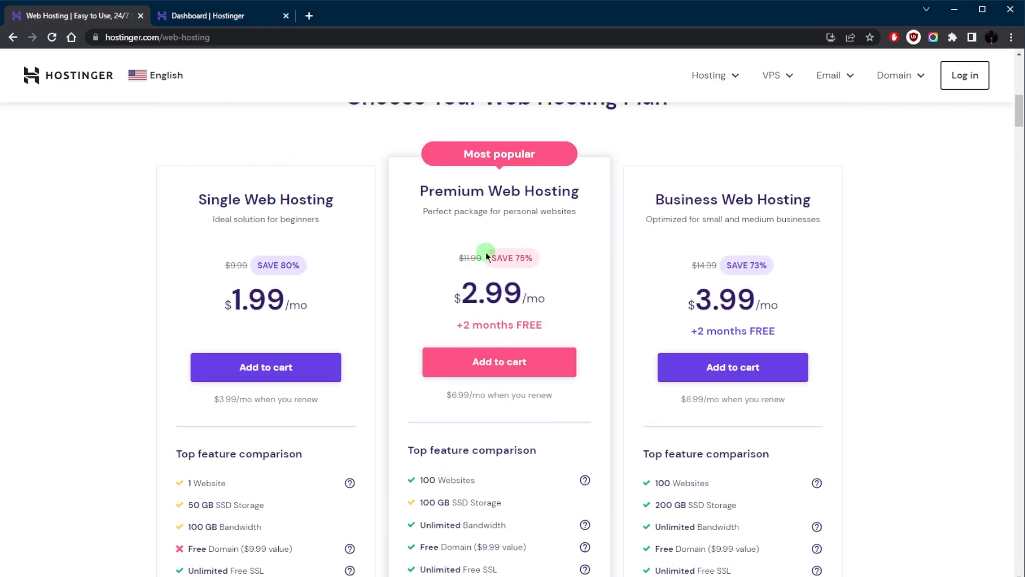
{"action": "mouse_move", "coordinate": [483, 229]}
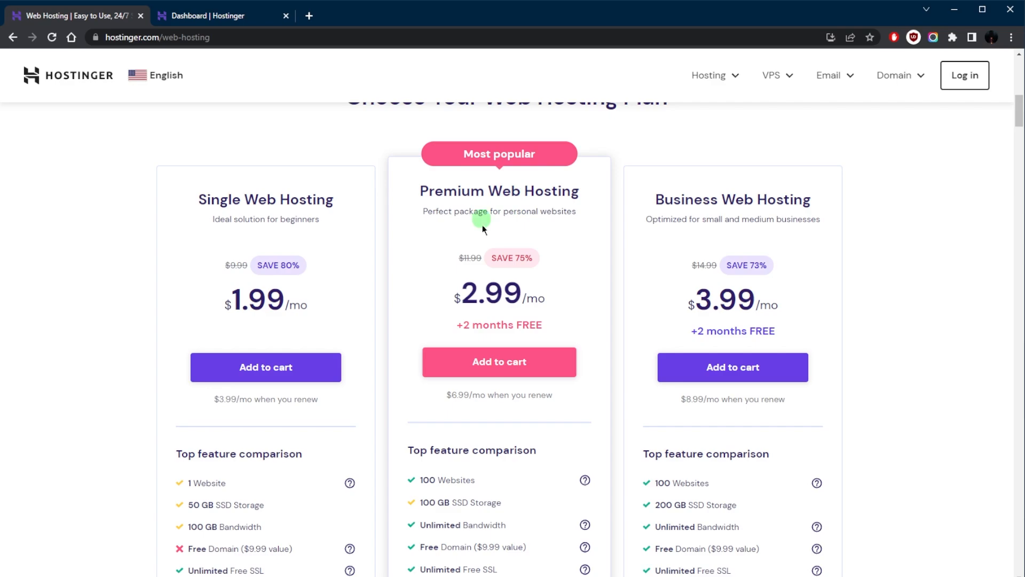
{"action": "scroll", "scroll_direction": "down", "scroll_amount": 3}
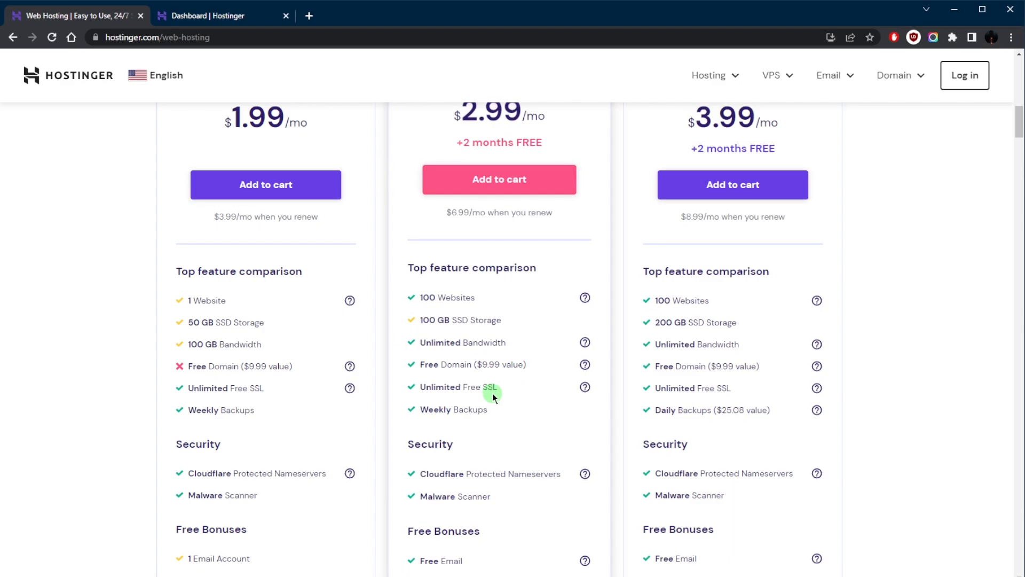
{"action": "mouse_move", "coordinate": [494, 402]}
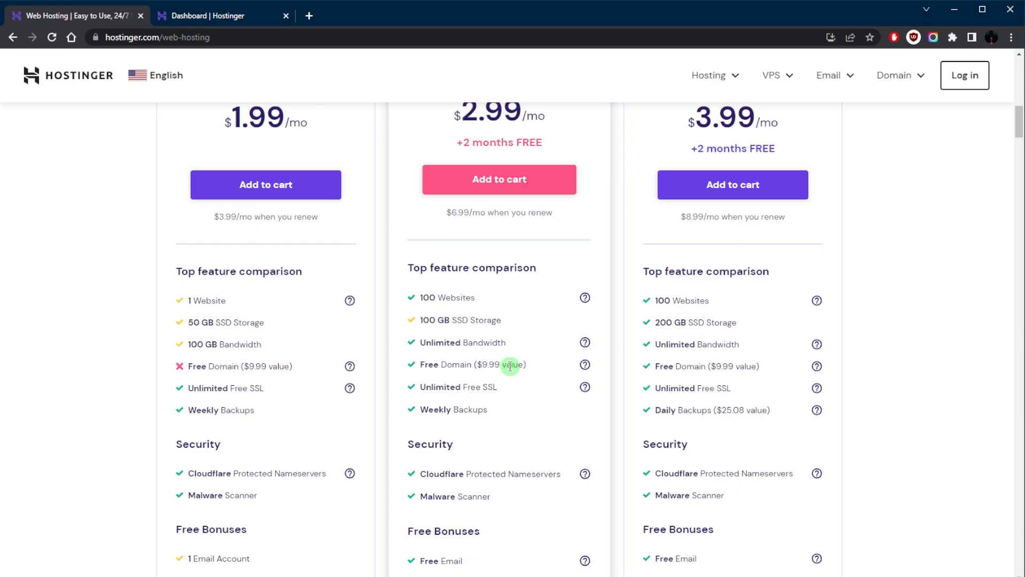
Step: Show the hPanel dashboard for sitestarters123.com with plan, domain, email and backup status
{"action": "left_click", "coordinate": [222, 15]}
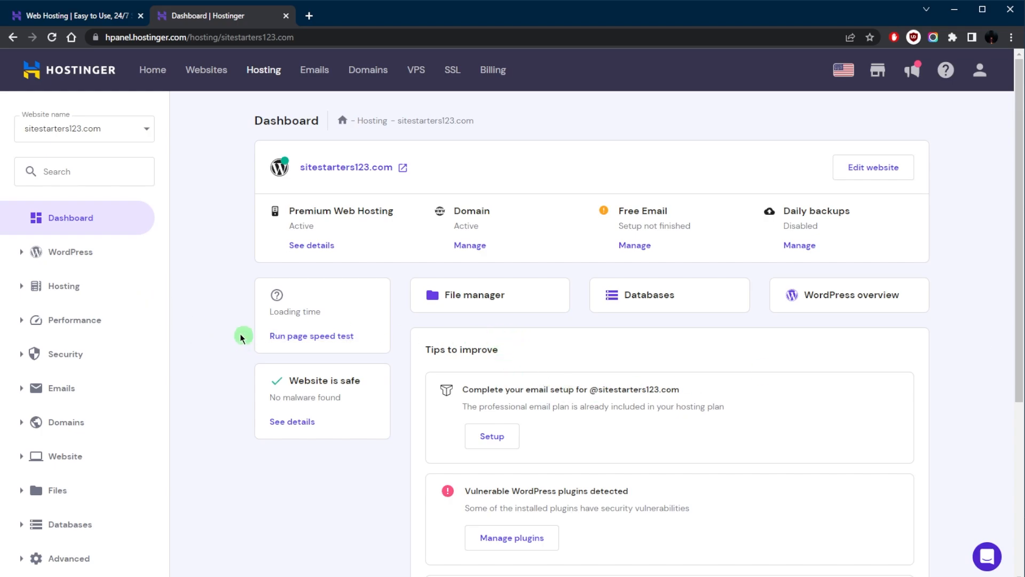
{"action": "mouse_move", "coordinate": [464, 307]}
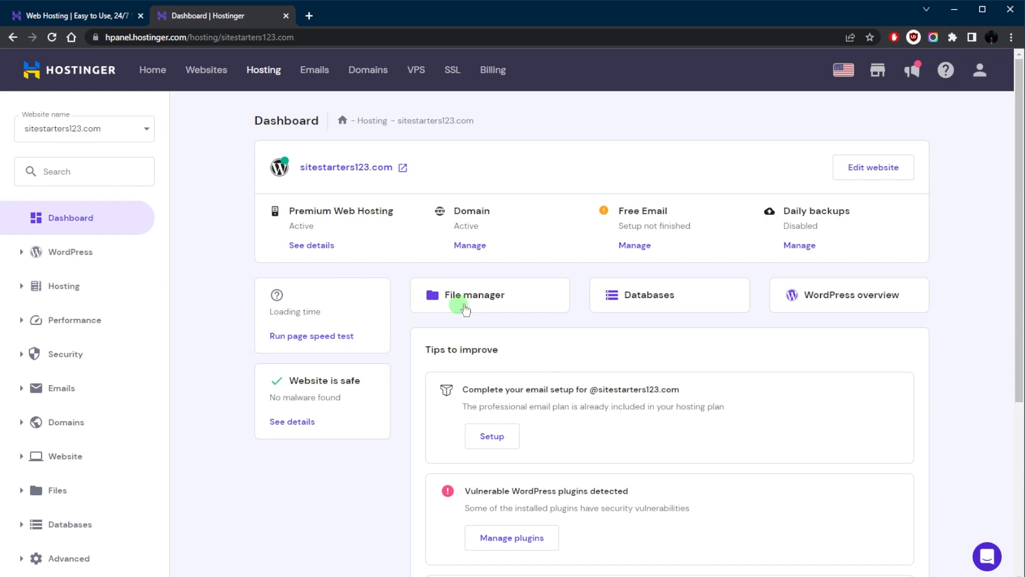
{"action": "mouse_move", "coordinate": [377, 263]}
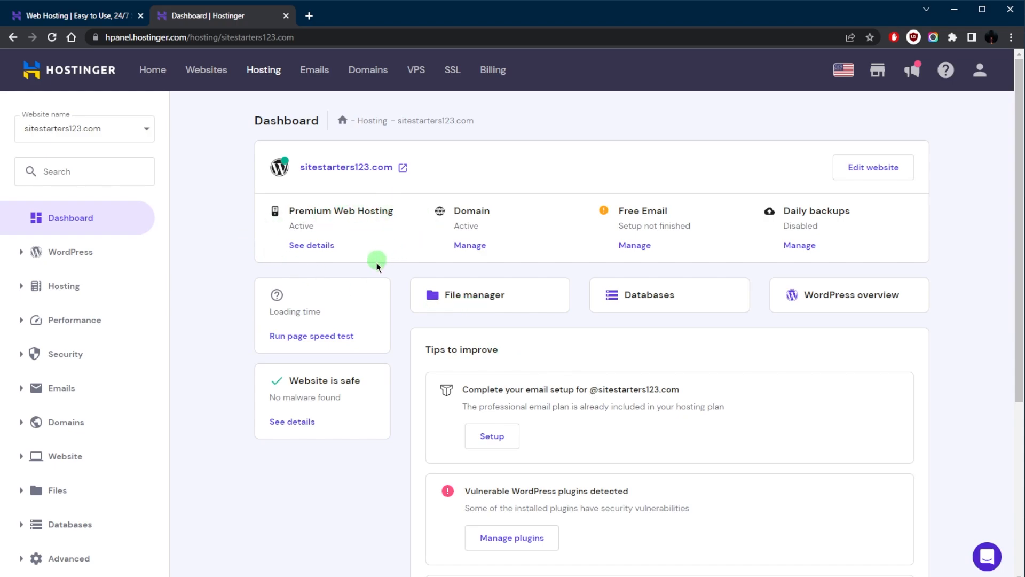
{"action": "mouse_move", "coordinate": [426, 281]}
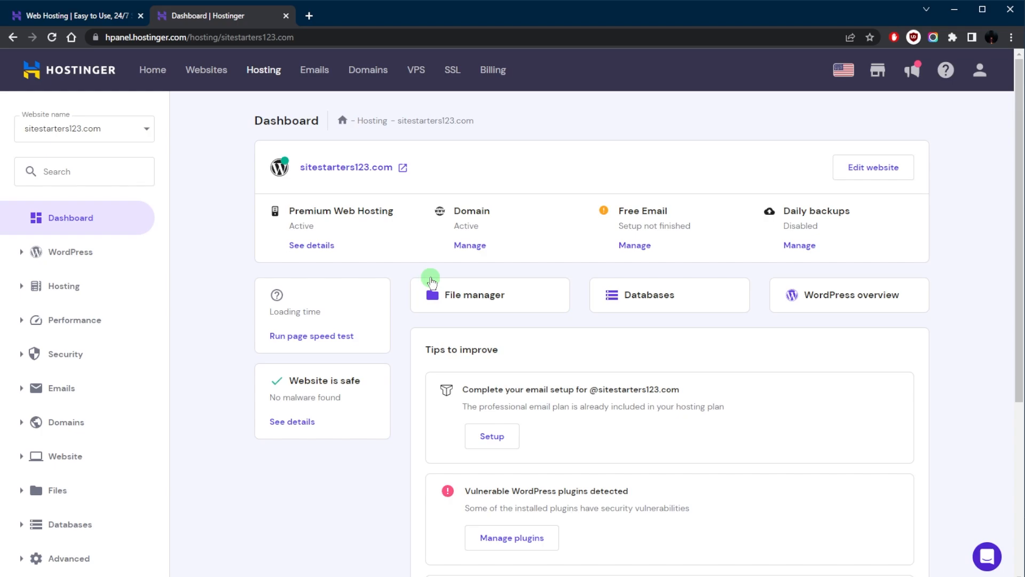
{"action": "mouse_move", "coordinate": [438, 286]}
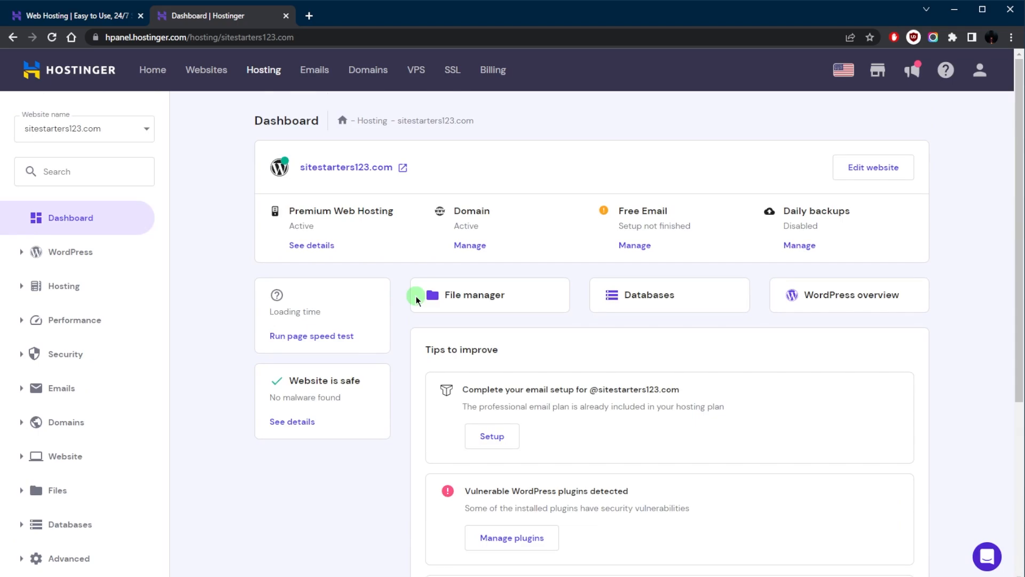
{"action": "mouse_move", "coordinate": [348, 289]}
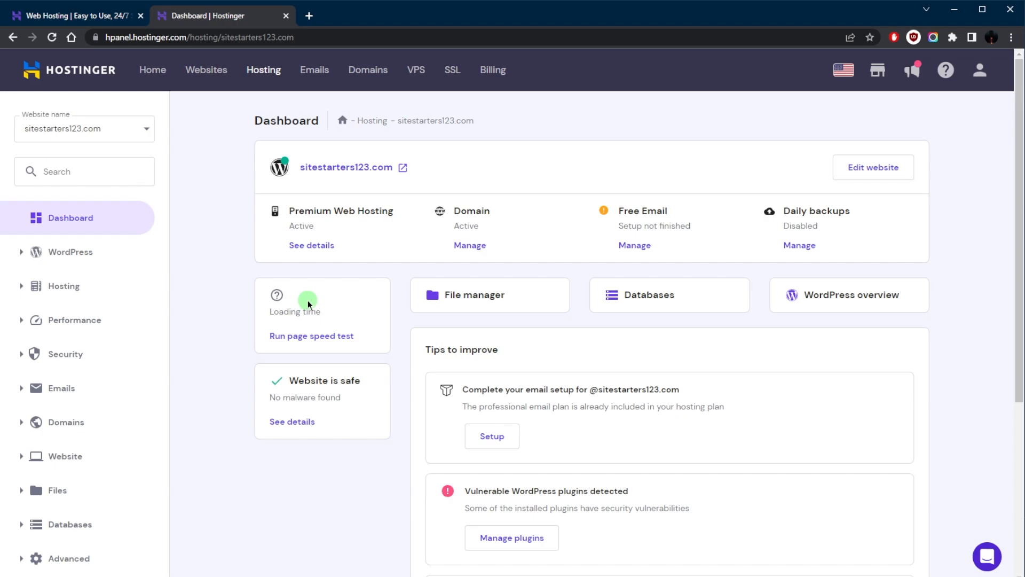
{"action": "scroll", "scroll_direction": "down", "scroll_amount": 3}
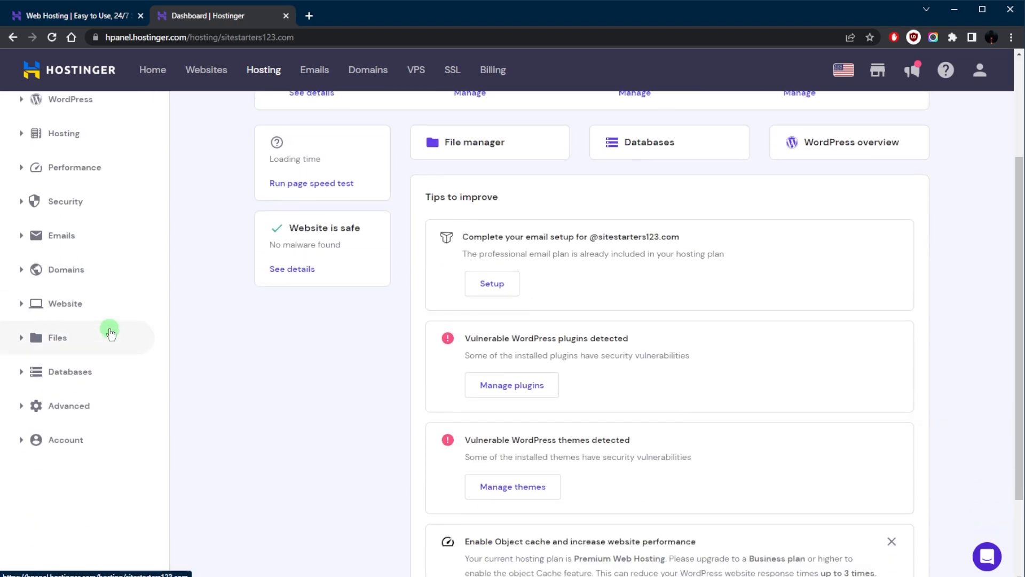
Step: View the Auto Installer page with the installed WordPress site, then expand the WordPress sidebar options
{"action": "left_click", "coordinate": [64, 302]}
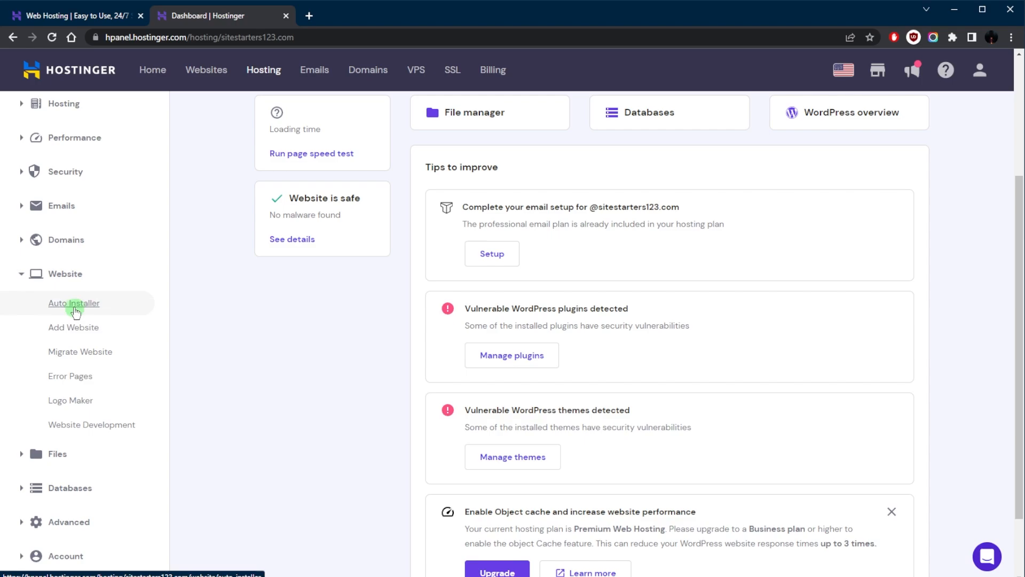
{"action": "left_click", "coordinate": [73, 302]}
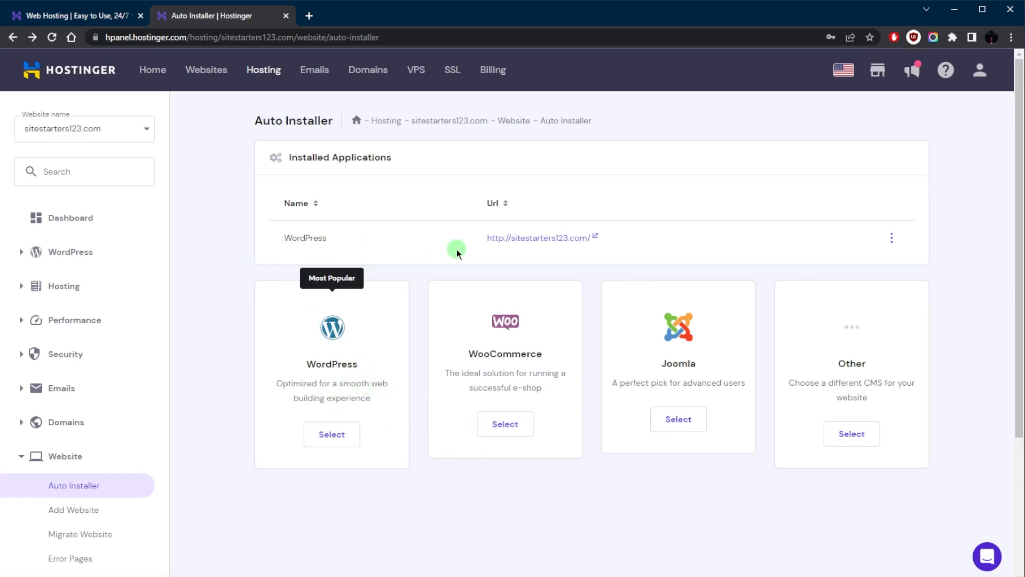
{"action": "mouse_move", "coordinate": [459, 252]}
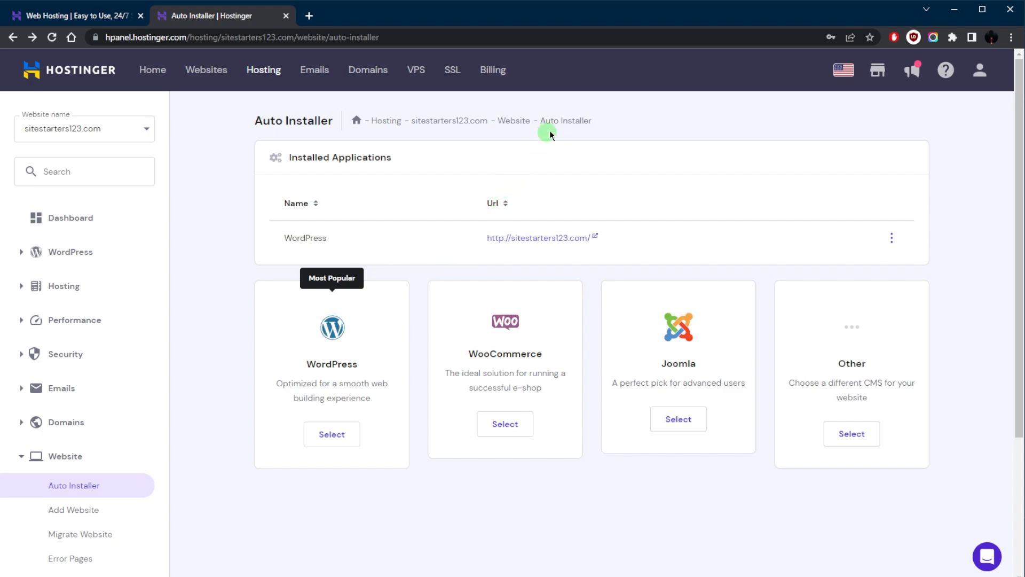
{"action": "mouse_move", "coordinate": [558, 130]}
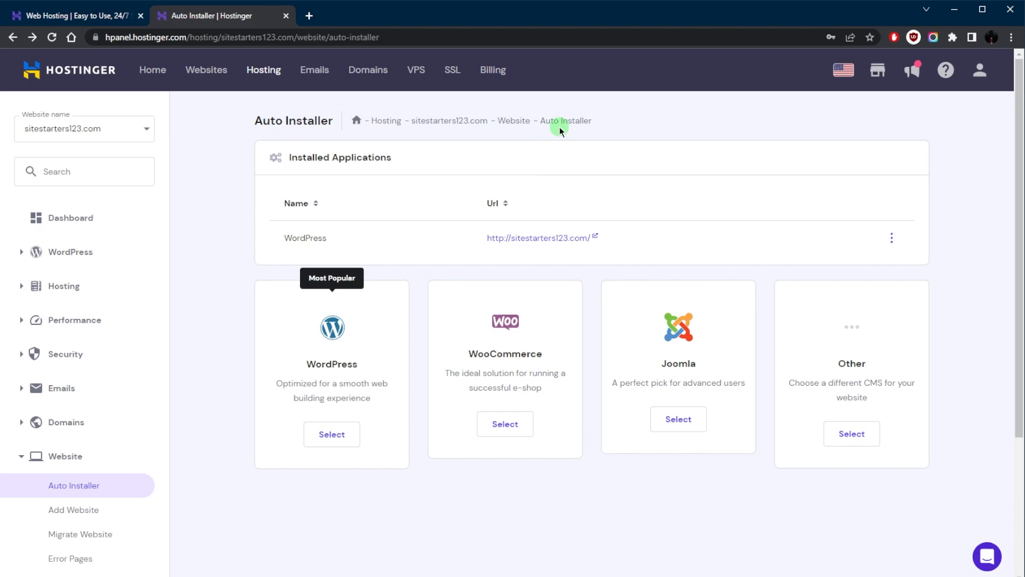
{"action": "mouse_move", "coordinate": [434, 289]}
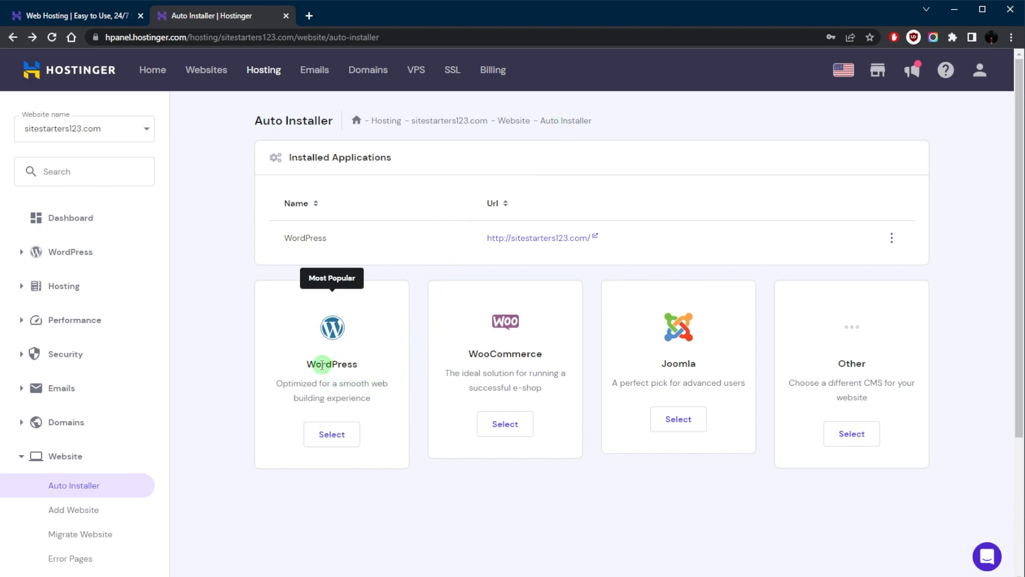
{"action": "mouse_move", "coordinate": [656, 368]}
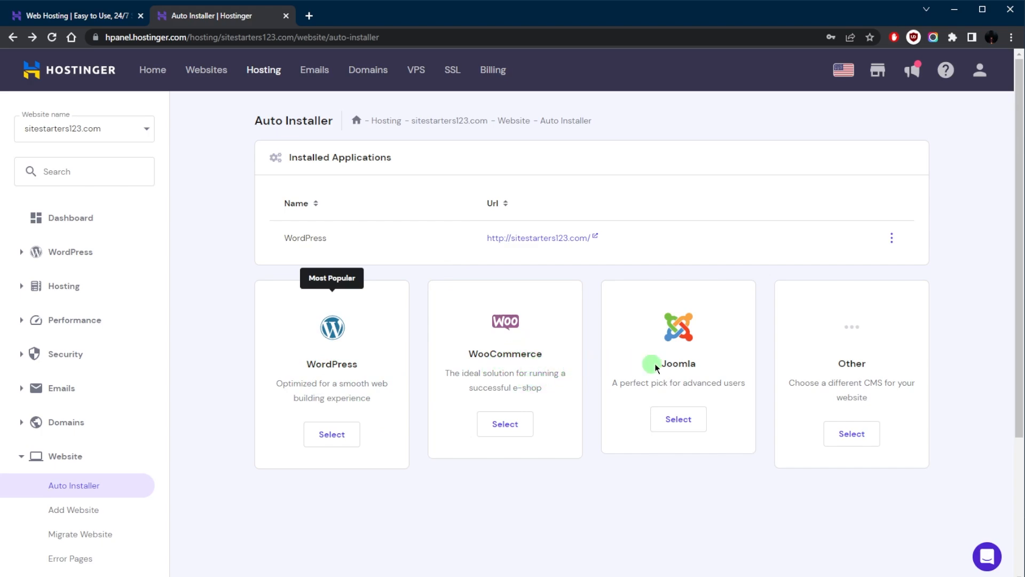
{"action": "mouse_move", "coordinate": [345, 378]}
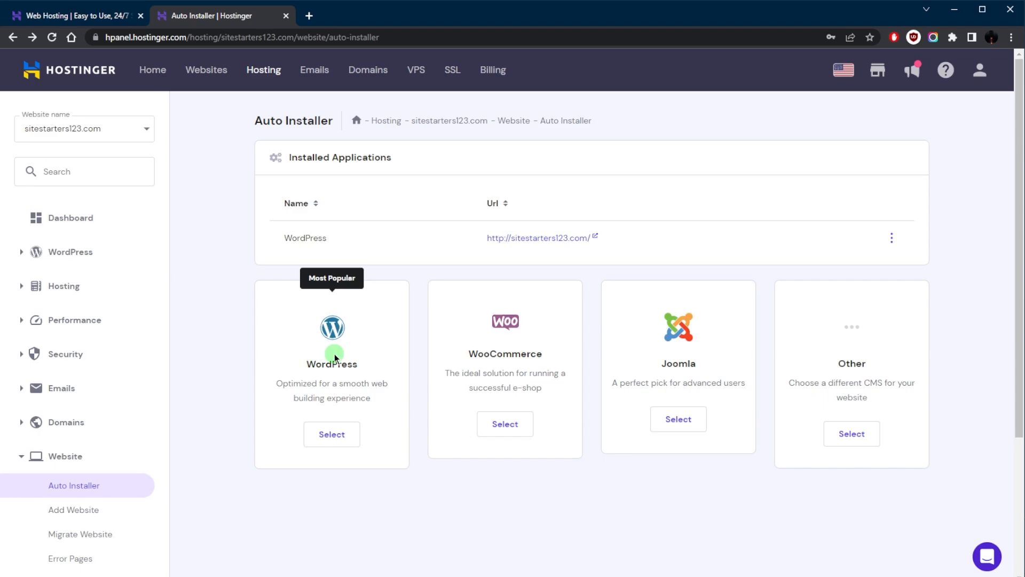
{"action": "mouse_move", "coordinate": [315, 346]}
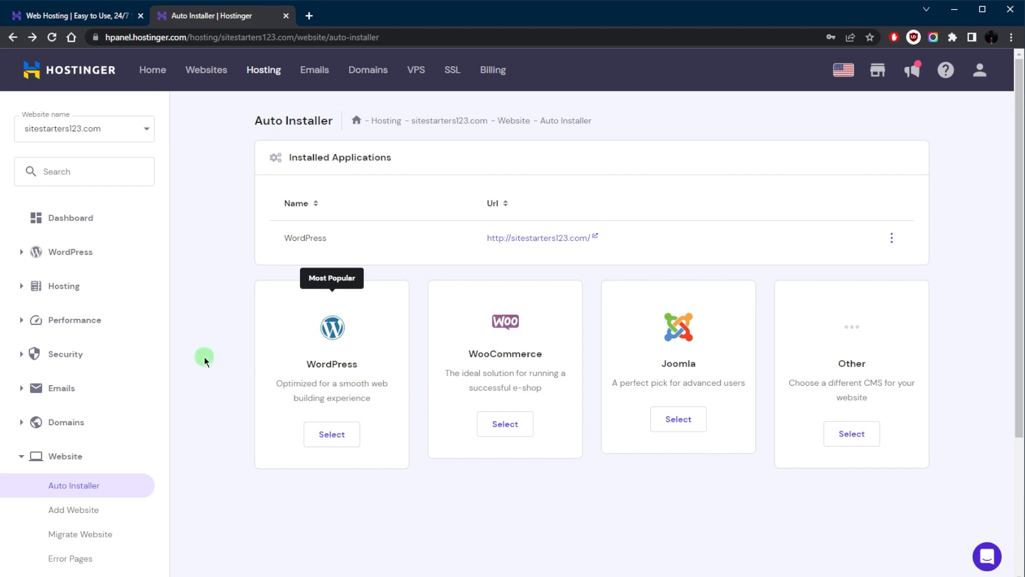
{"action": "left_click", "coordinate": [70, 252]}
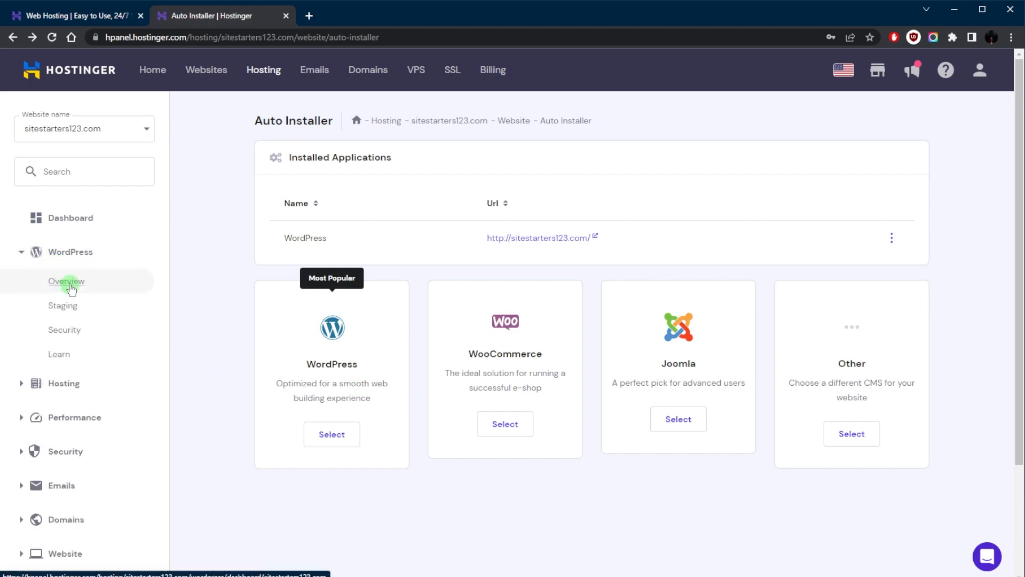
Step: From the WordPress Overview, launch the site's WordPress admin dashboard via Edit website
{"action": "left_click", "coordinate": [71, 218]}
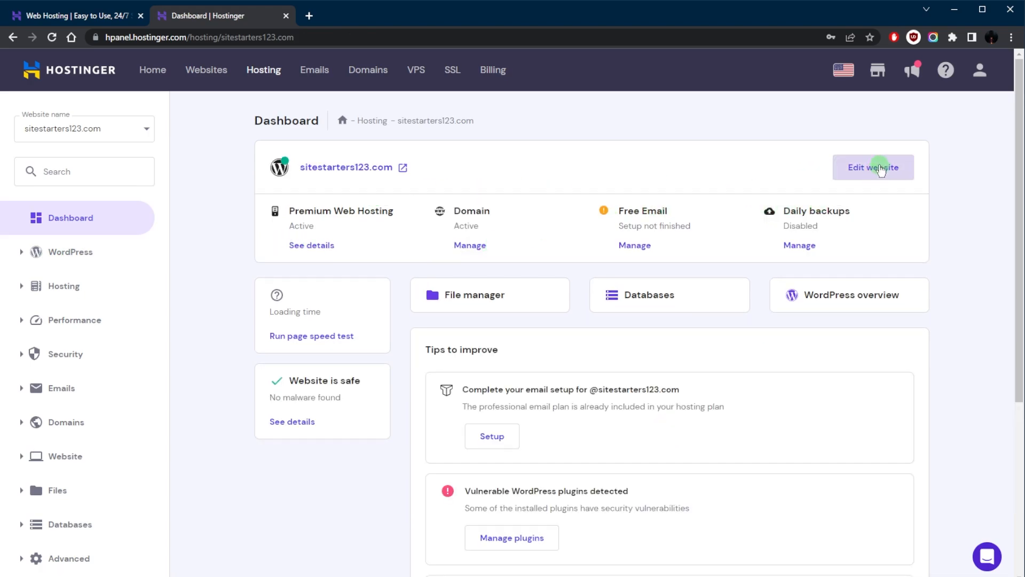
{"action": "left_click", "coordinate": [872, 167]}
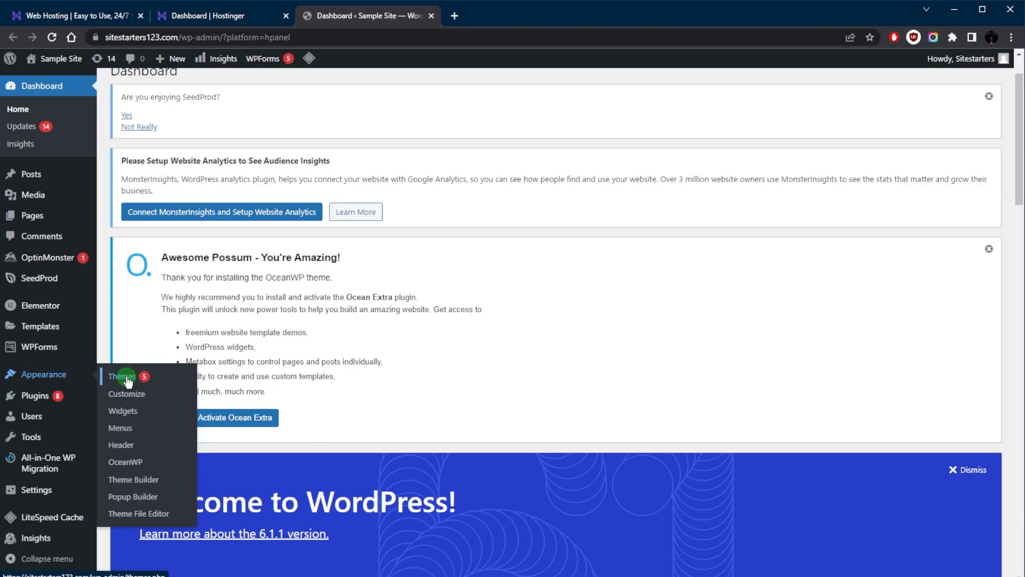
{"action": "mouse_move", "coordinate": [121, 385]}
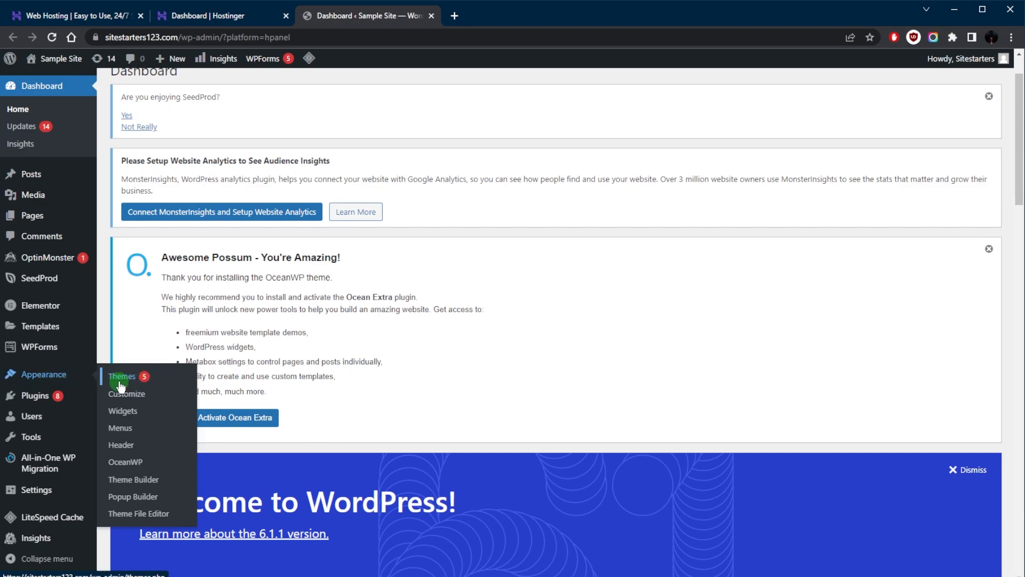
{"action": "mouse_move", "coordinate": [31, 214]}
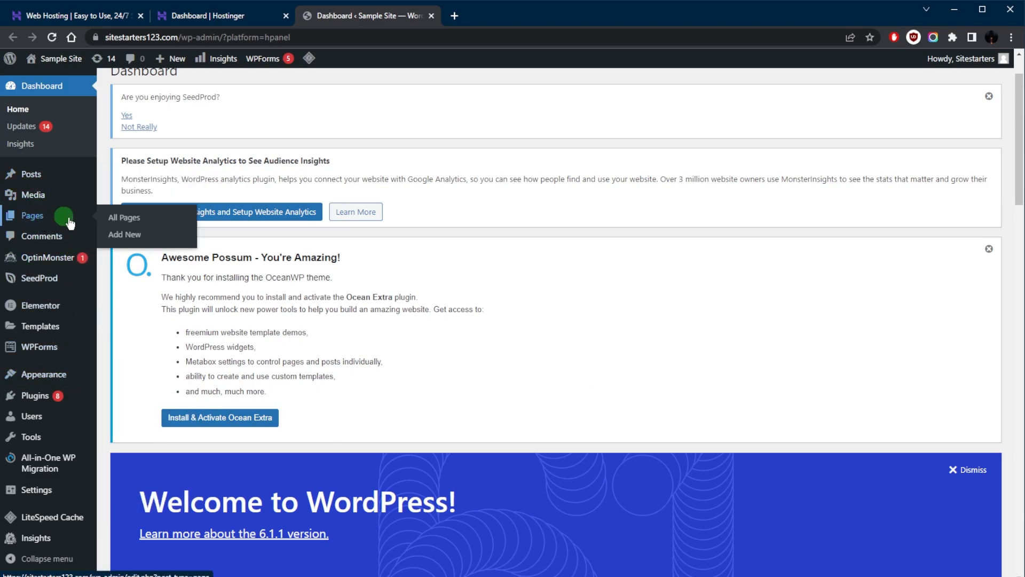
{"action": "mouse_move", "coordinate": [71, 212]}
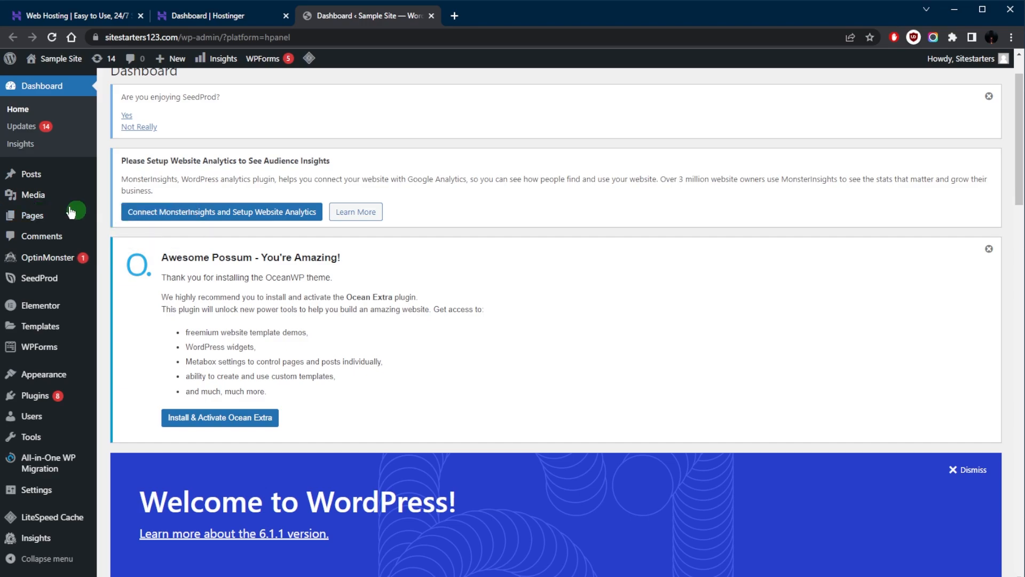
{"action": "mouse_move", "coordinate": [32, 194]}
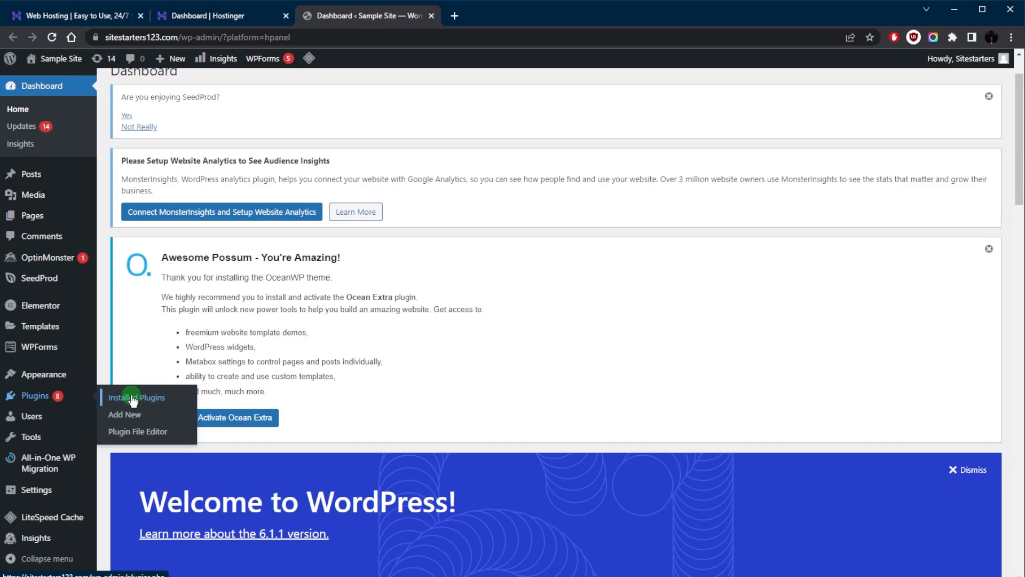
Step: List the Installed Plugins and look through the full plugin list
{"action": "left_click", "coordinate": [136, 397]}
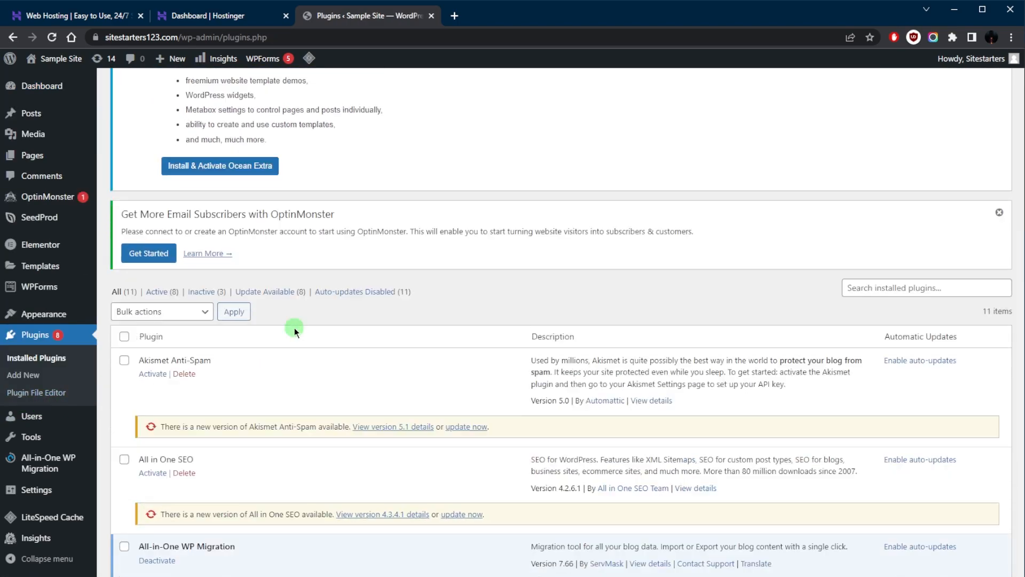
{"action": "scroll", "scroll_direction": "down", "scroll_amount": 3}
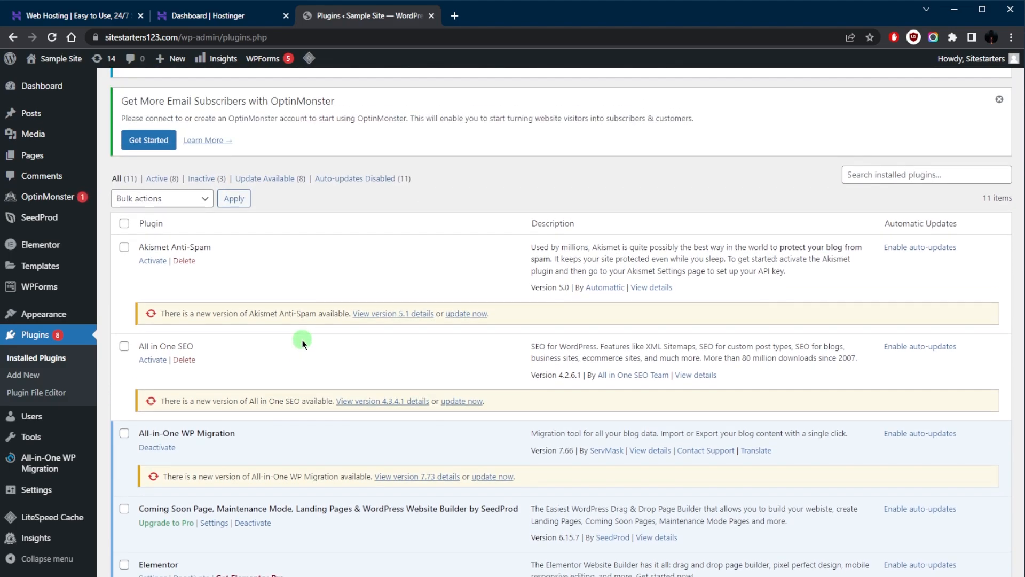
{"action": "scroll", "scroll_direction": "down", "scroll_amount": 3}
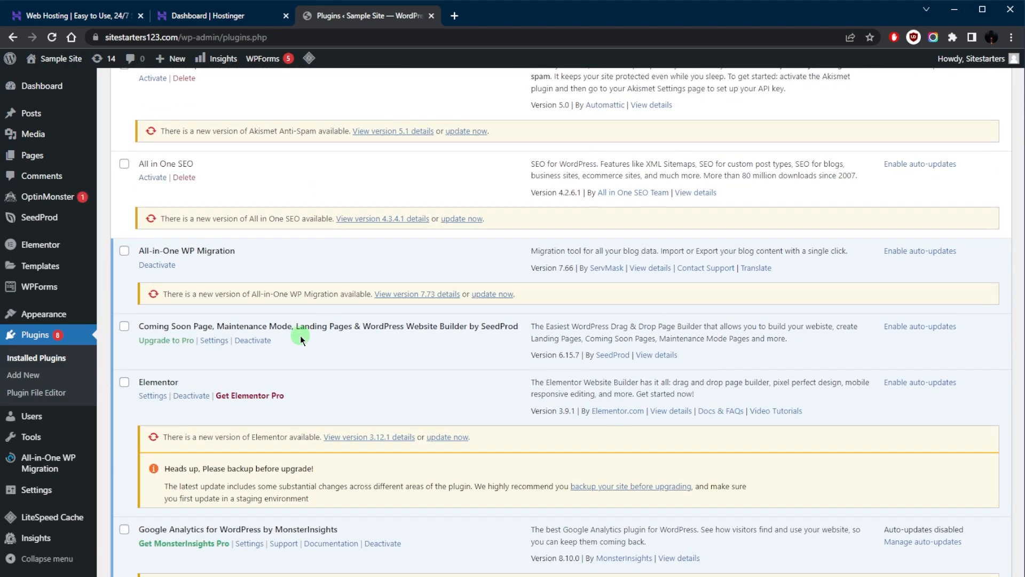
{"action": "scroll", "scroll_direction": "down", "scroll_amount": 3}
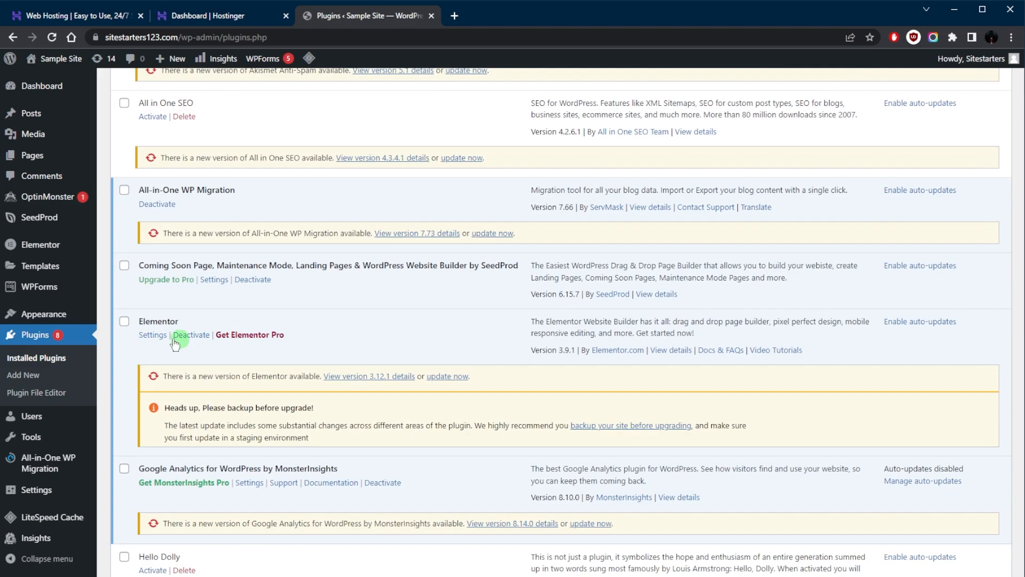
{"action": "mouse_move", "coordinate": [227, 346]}
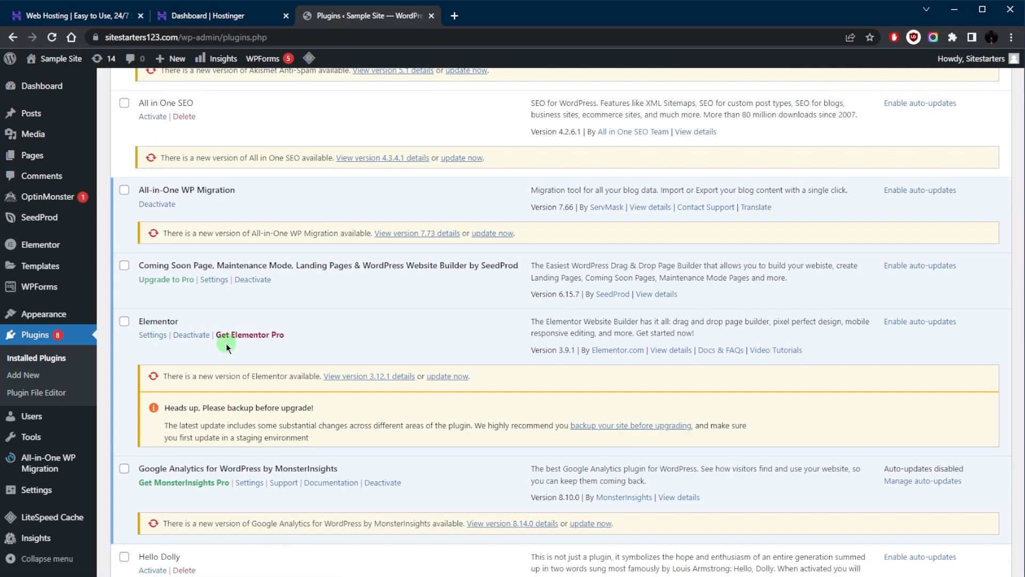
{"action": "scroll", "scroll_direction": "down", "scroll_amount": 3}
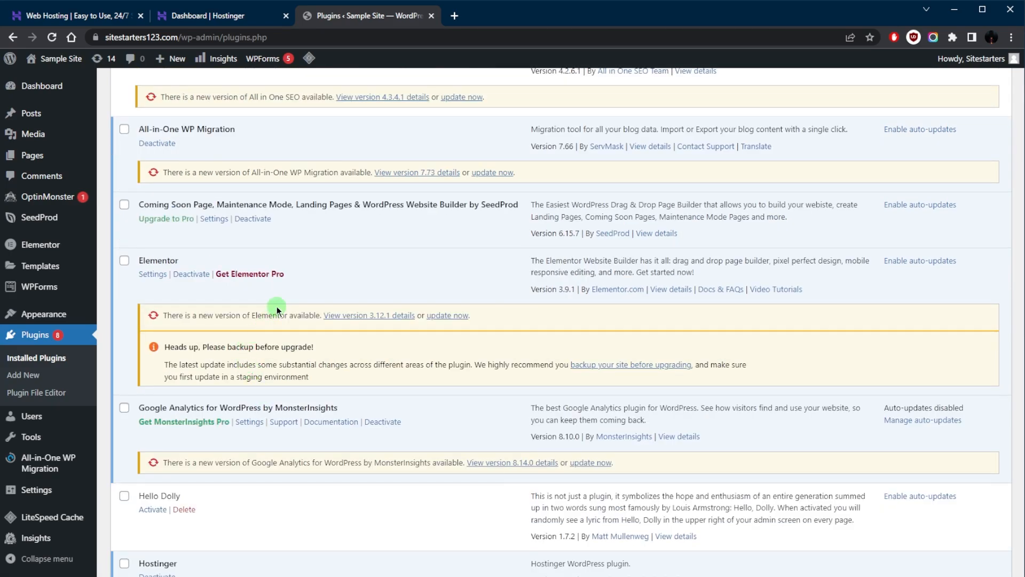
{"action": "scroll", "scroll_direction": "down", "scroll_amount": 3}
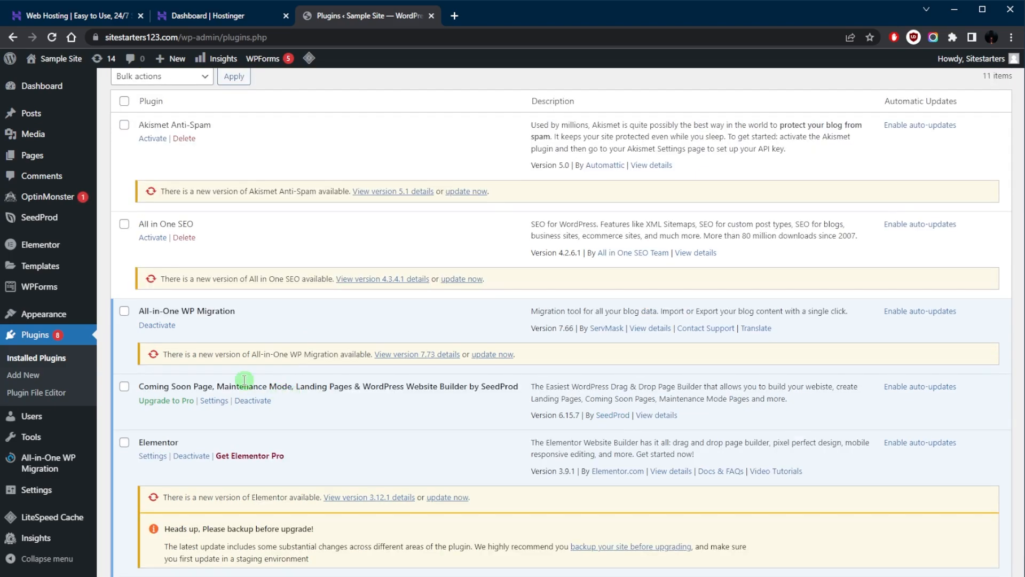
{"action": "scroll", "scroll_direction": "down", "scroll_amount": 3}
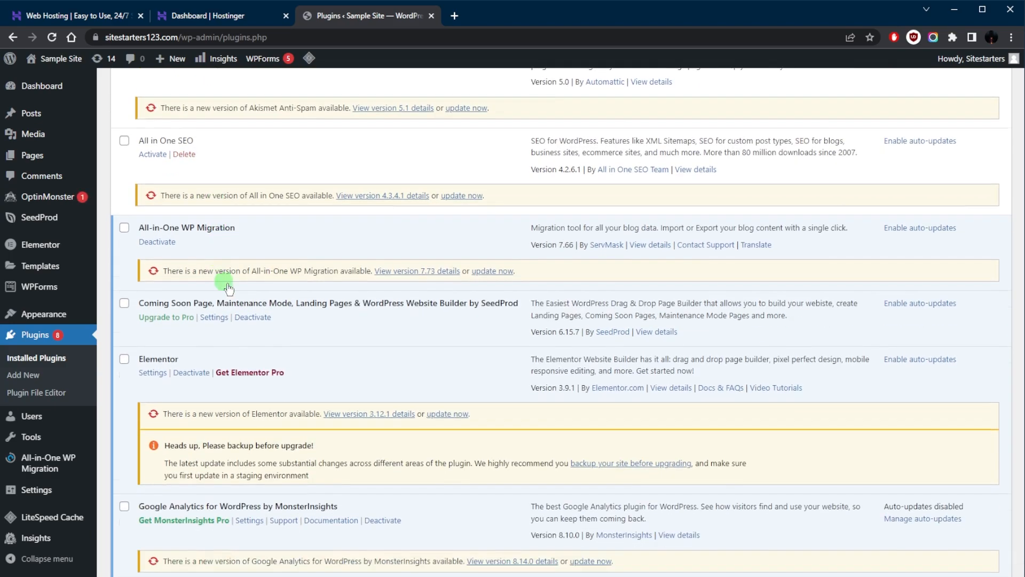
{"action": "scroll", "scroll_direction": "down", "scroll_amount": 3}
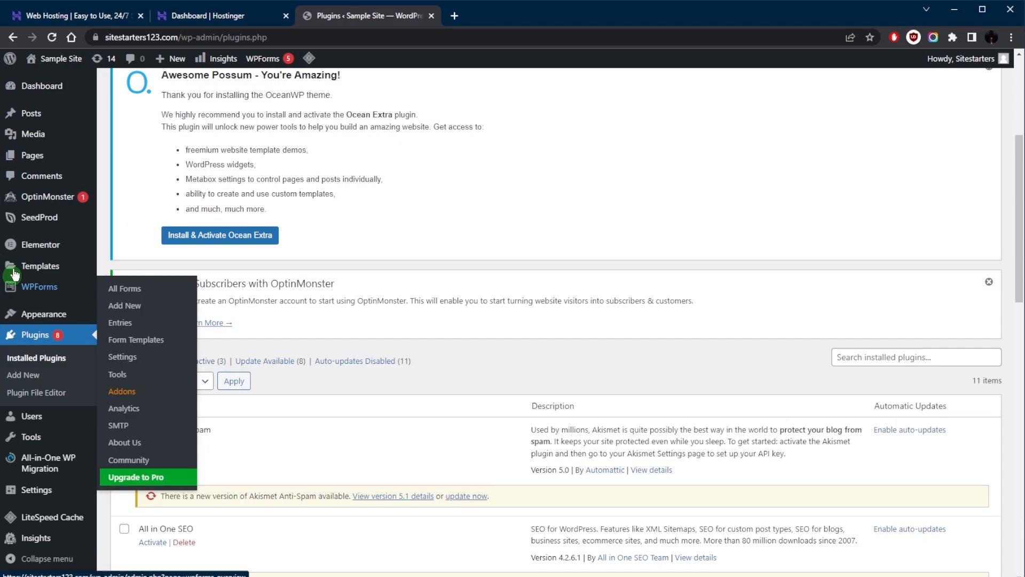
{"action": "mouse_move", "coordinate": [40, 244]}
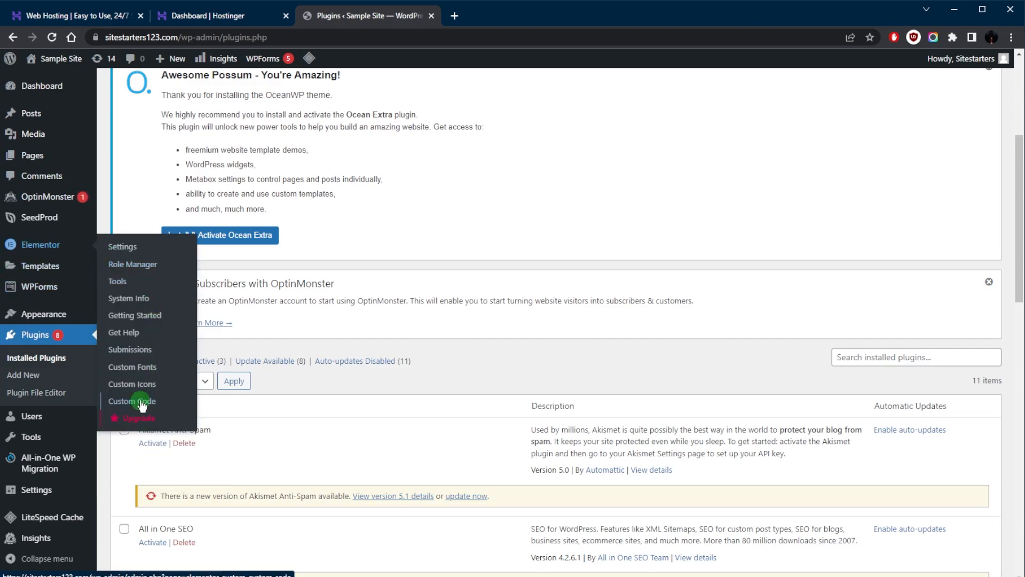
{"action": "mouse_move", "coordinate": [134, 315]}
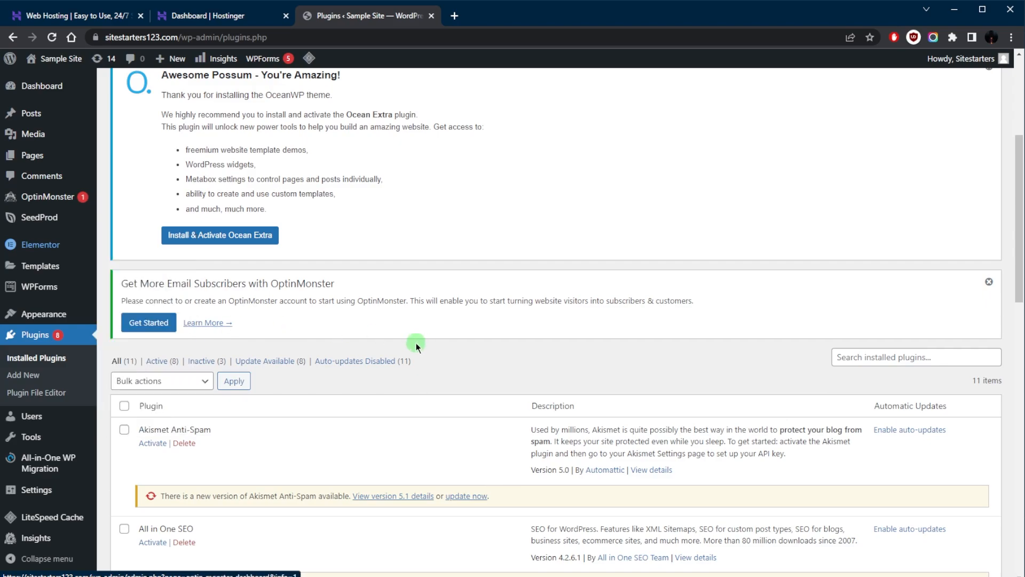
{"action": "mouse_move", "coordinate": [55, 325]}
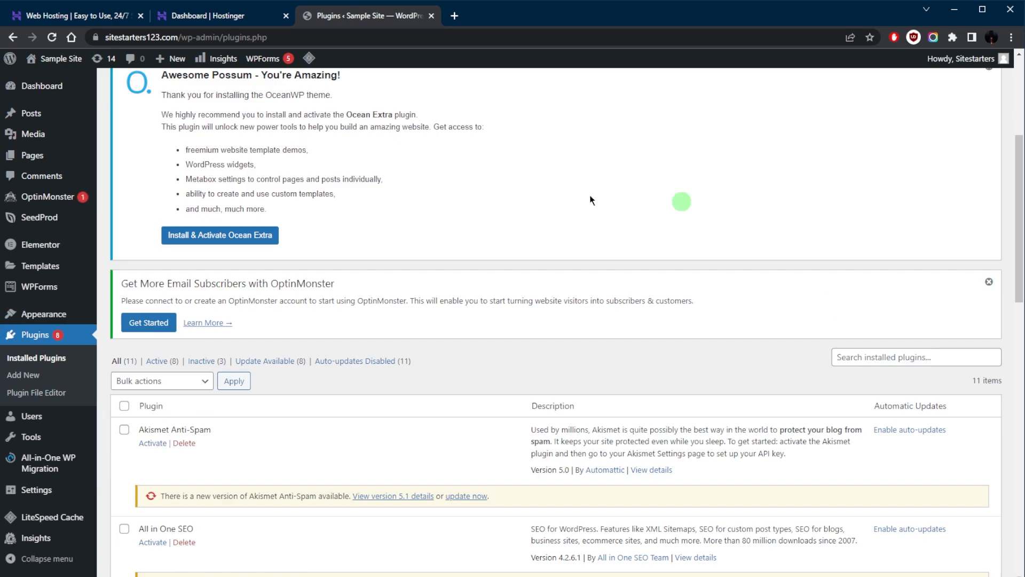
Step: Return from WordPress admin to the Dashboard | Hostinger browser tab
{"action": "left_click", "coordinate": [215, 15]}
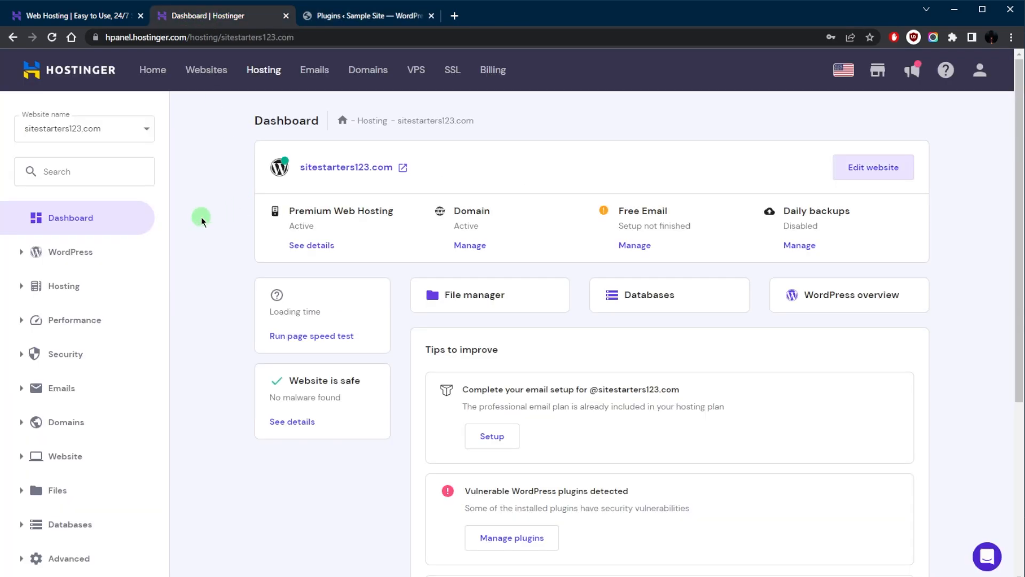
Step: Go to the hPanel Emails section and review the Business Email vs Free Email comparison table
{"action": "scroll", "scroll_direction": "down", "scroll_amount": 3}
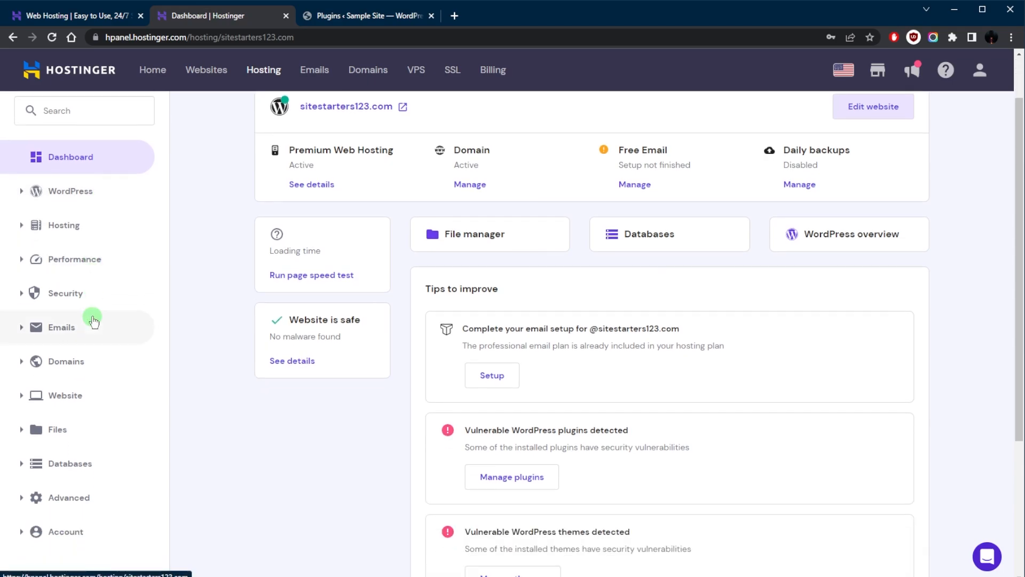
{"action": "mouse_move", "coordinate": [22, 330]}
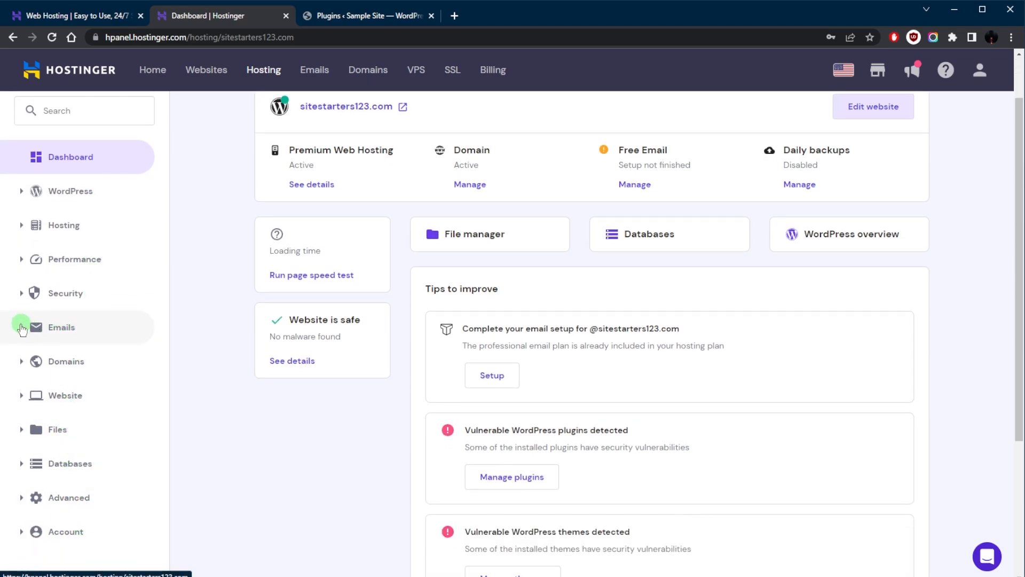
{"action": "left_click", "coordinate": [61, 327]}
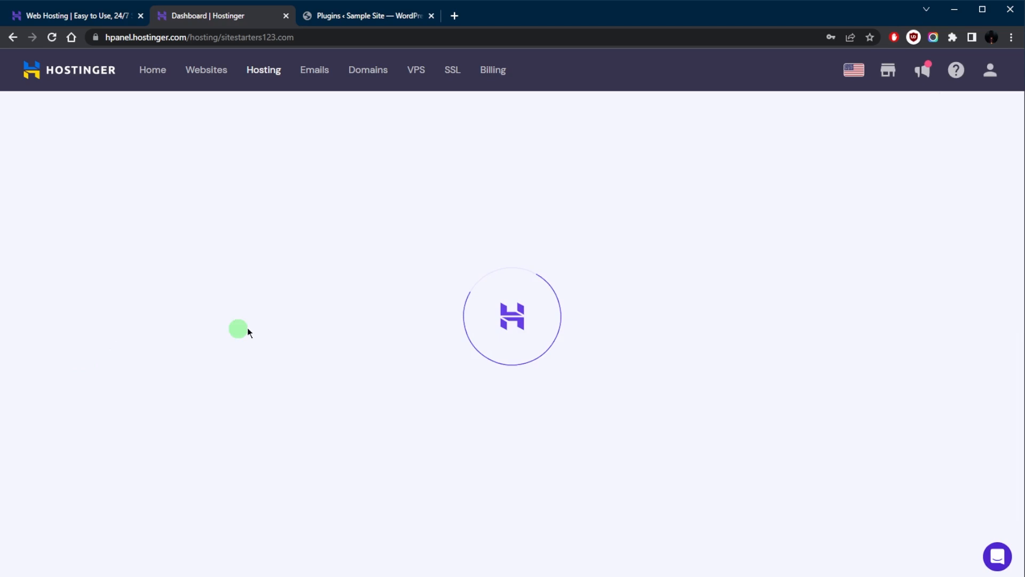
{"action": "left_click", "coordinate": [313, 71]}
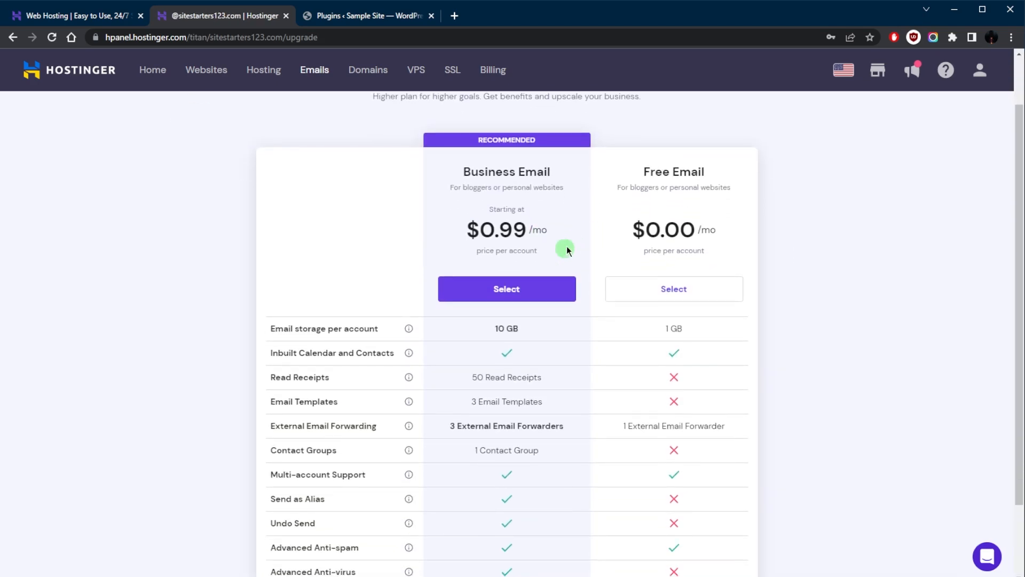
{"action": "mouse_move", "coordinate": [680, 250]}
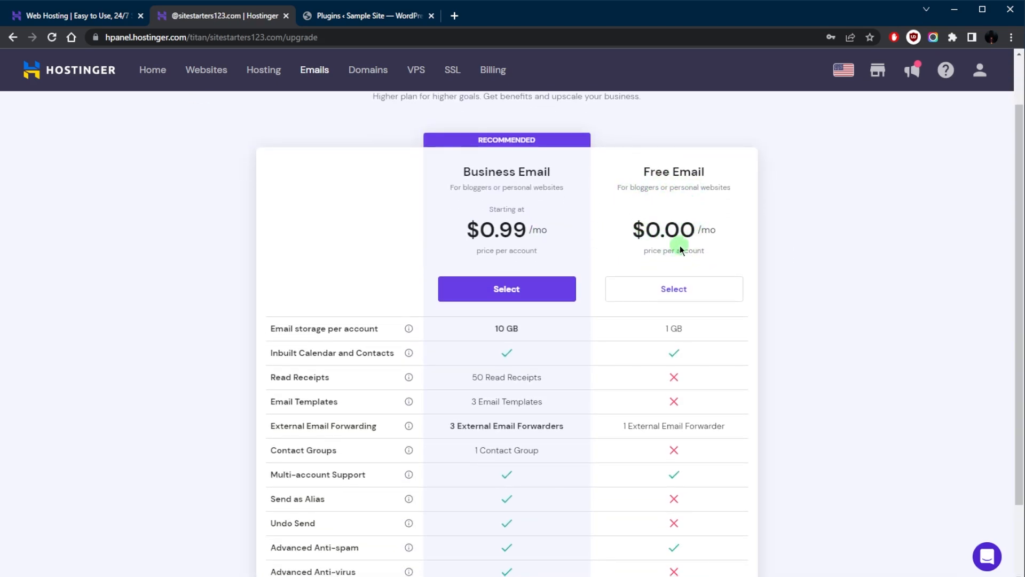
{"action": "scroll", "scroll_direction": "down", "scroll_amount": 3}
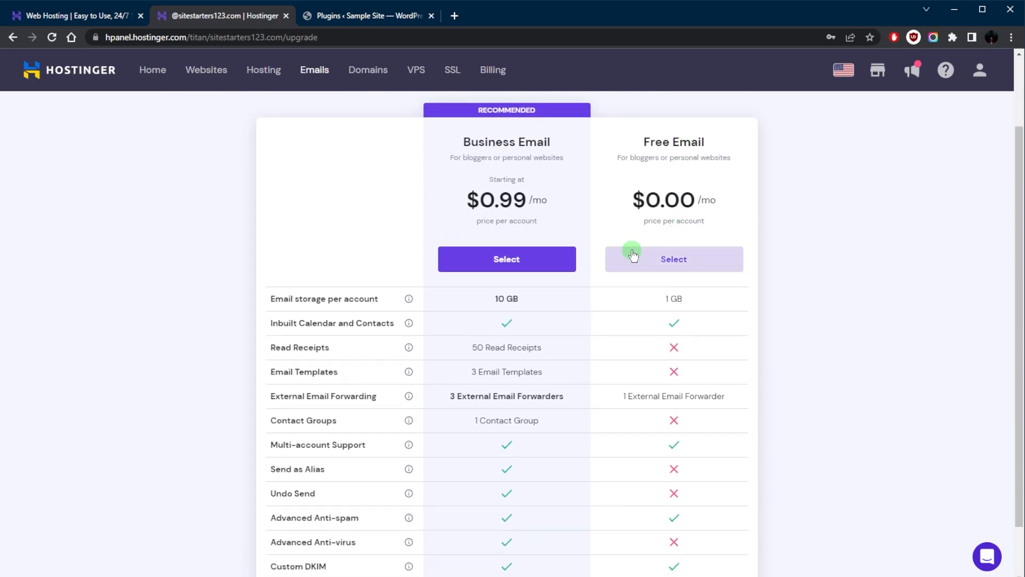
{"action": "mouse_move", "coordinate": [511, 173]}
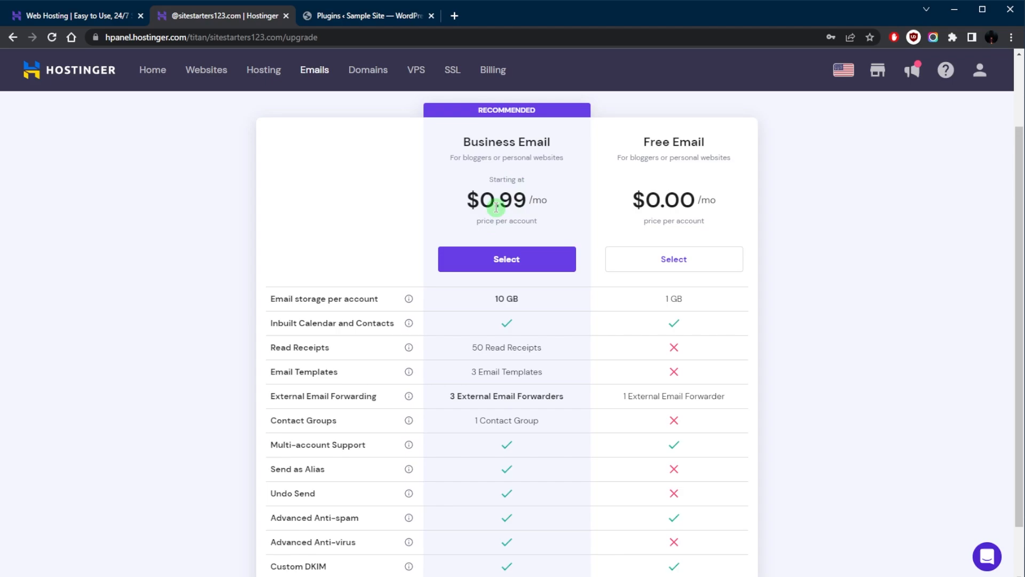
{"action": "scroll", "scroll_direction": "down", "scroll_amount": 3}
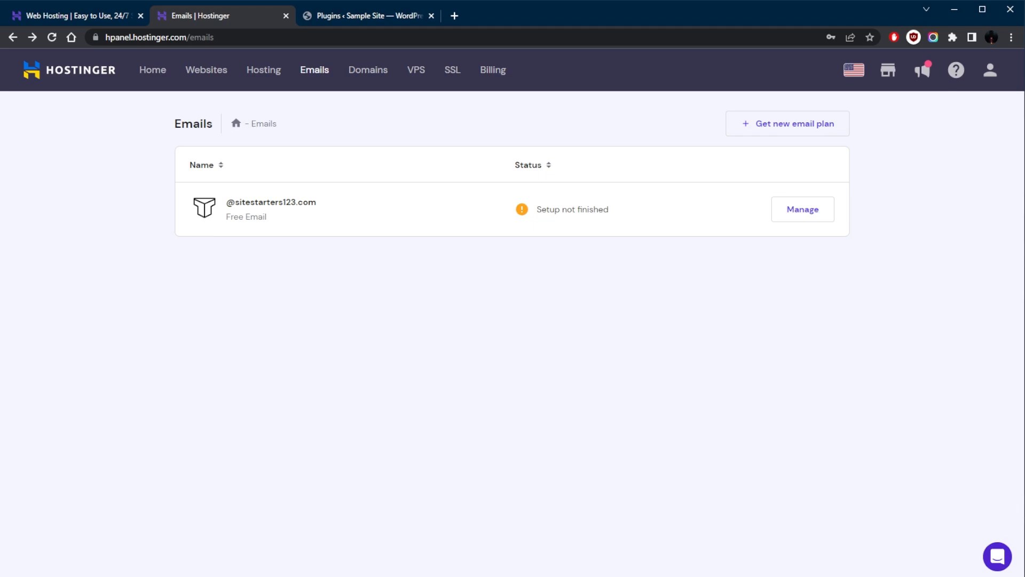
{"action": "mouse_move", "coordinate": [11, 37]}
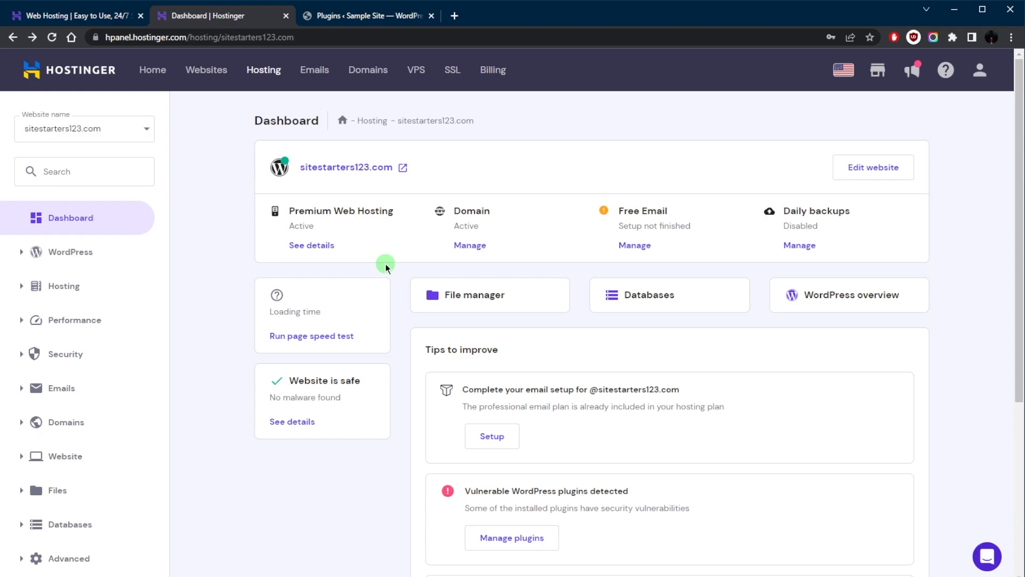
{"action": "mouse_move", "coordinate": [520, 197]}
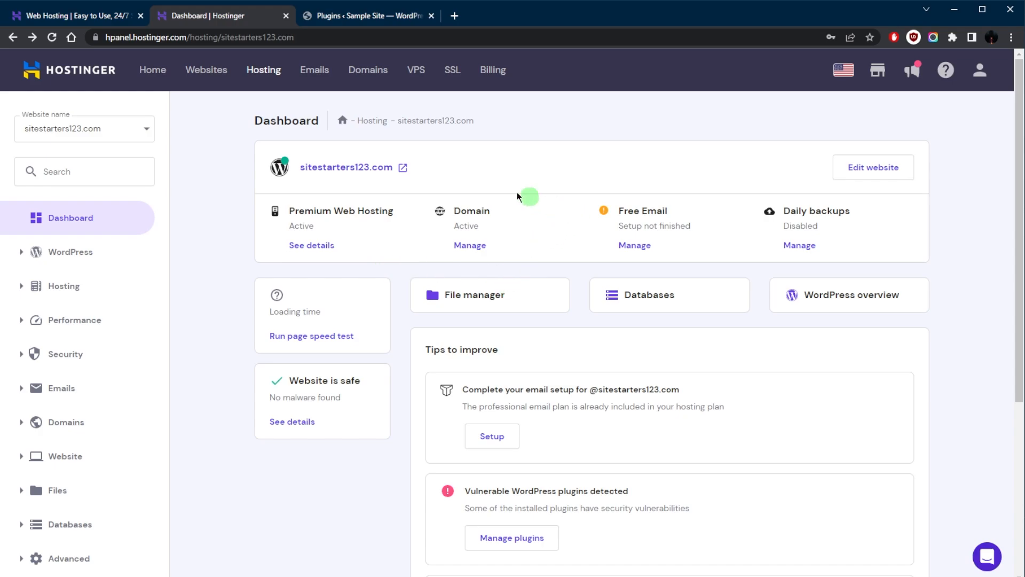
Step: Manage the domain from the Dashboard card and select sitestarters123.com in the breadcrumb for copying
{"action": "left_click", "coordinate": [368, 70]}
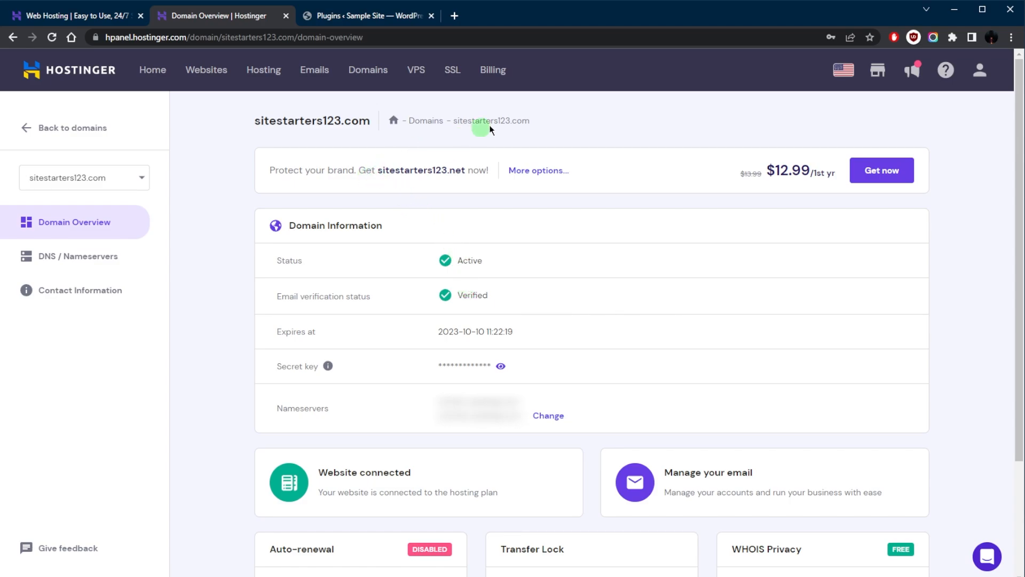
{"action": "double_click", "coordinate": [491, 121]}
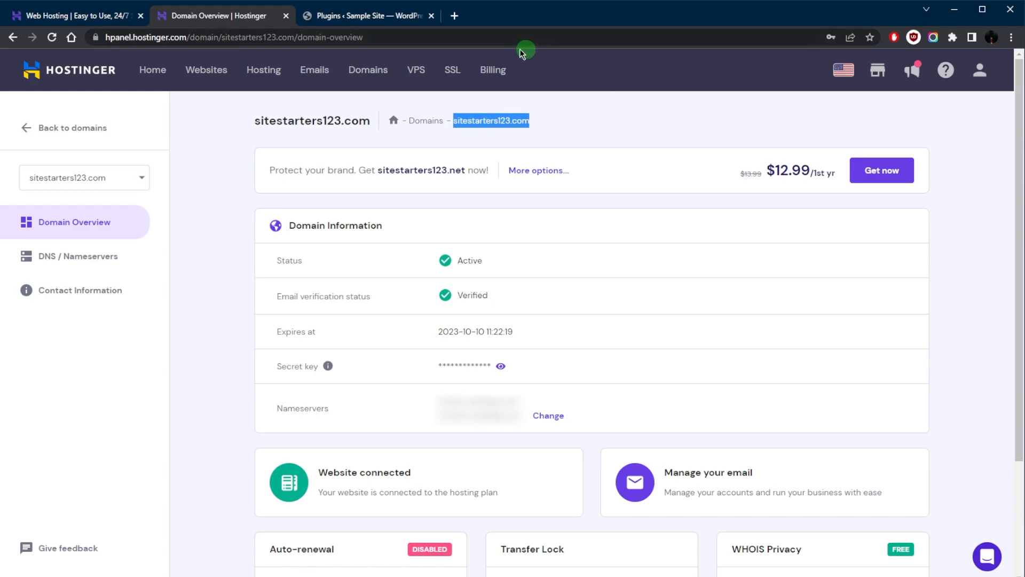
{"action": "mouse_move", "coordinate": [454, 16]}
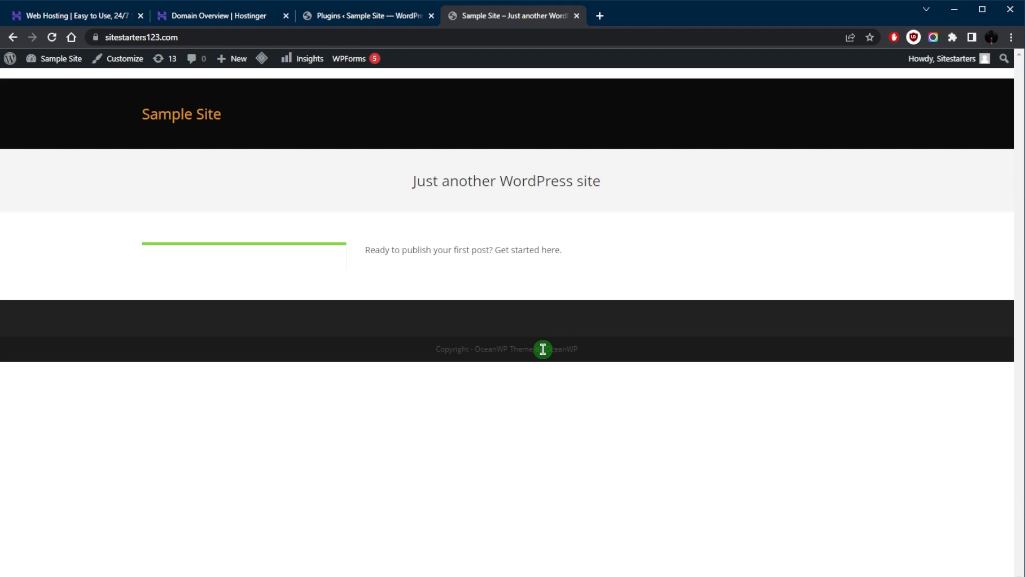
{"action": "mouse_move", "coordinate": [541, 339]}
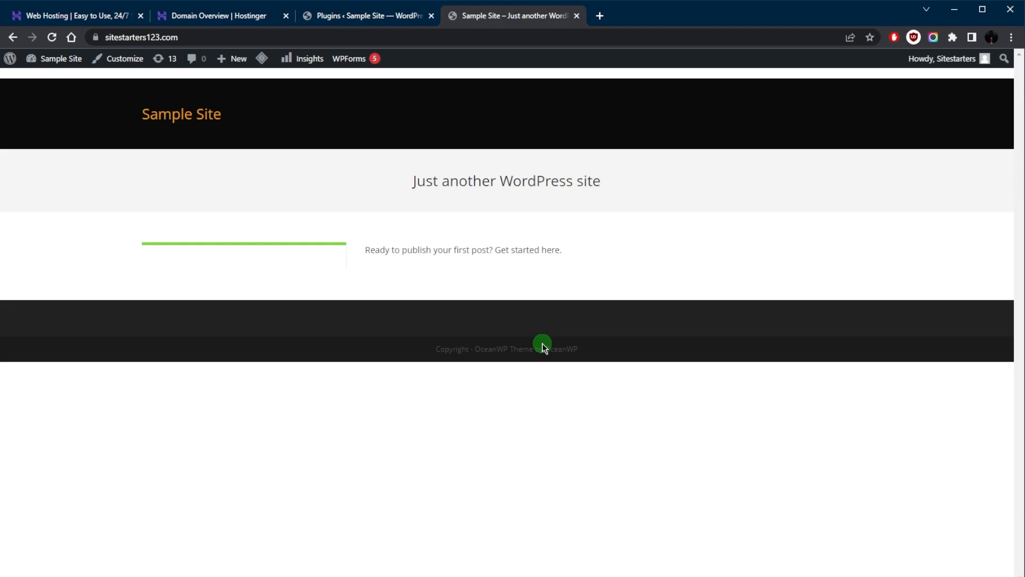
{"action": "mouse_move", "coordinate": [551, 371]}
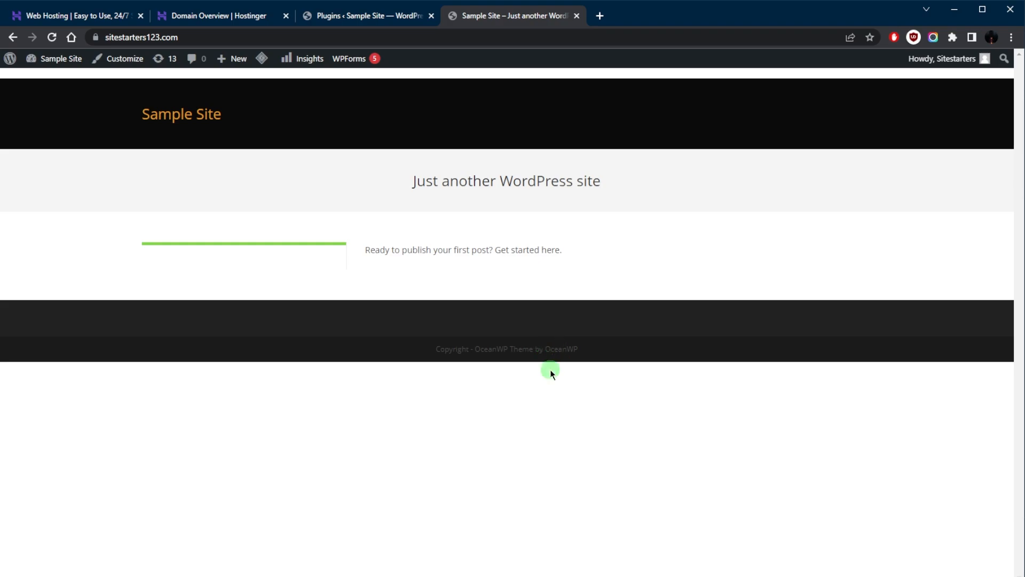
Step: After checking the live Sample Site, switch back to the WordPress admin Plugins tab
{"action": "left_click", "coordinate": [366, 15]}
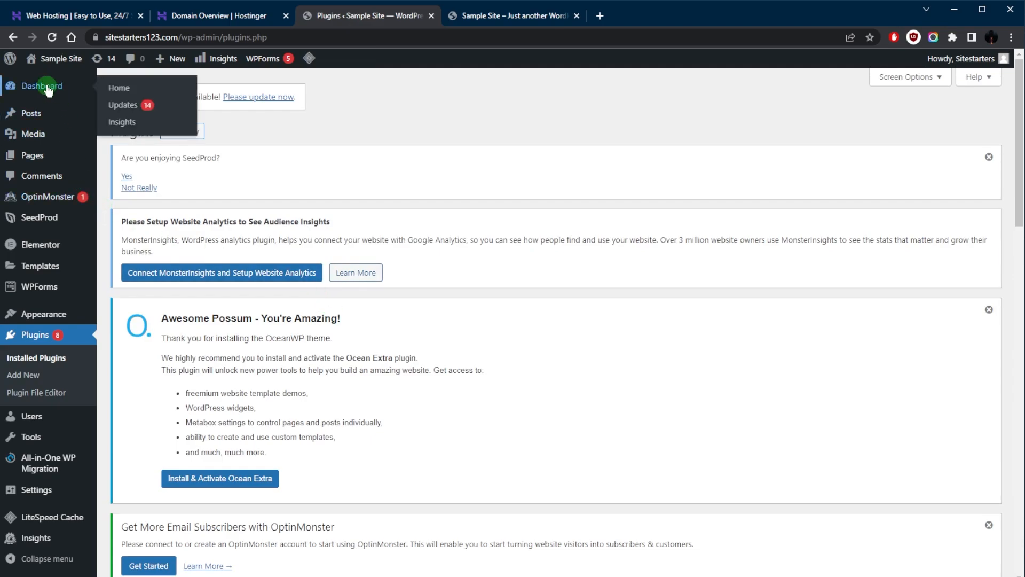
Step: Go to the WordPress admin Dashboard home page
{"action": "left_click", "coordinate": [119, 87]}
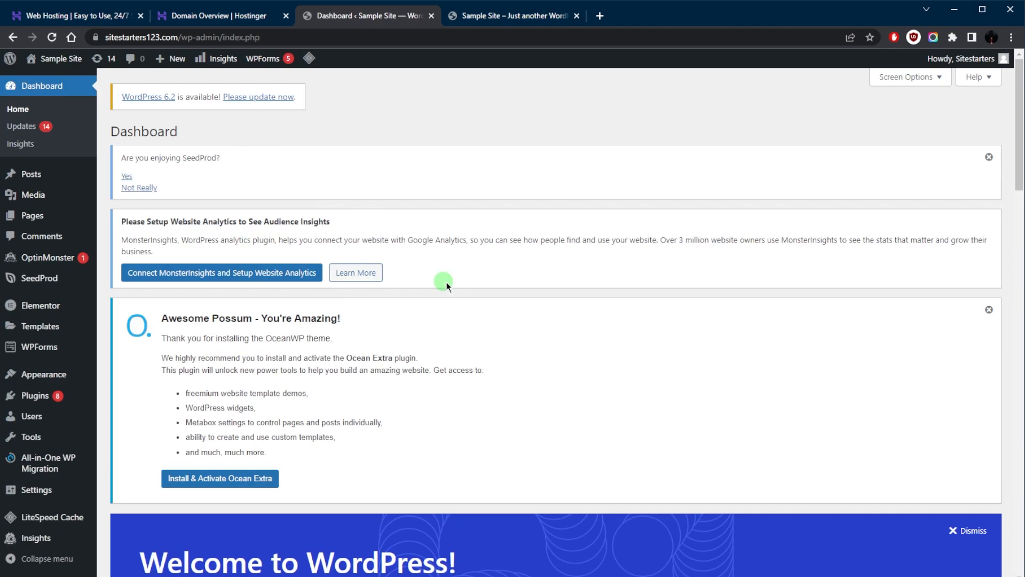
{"action": "mouse_move", "coordinate": [155, 110]}
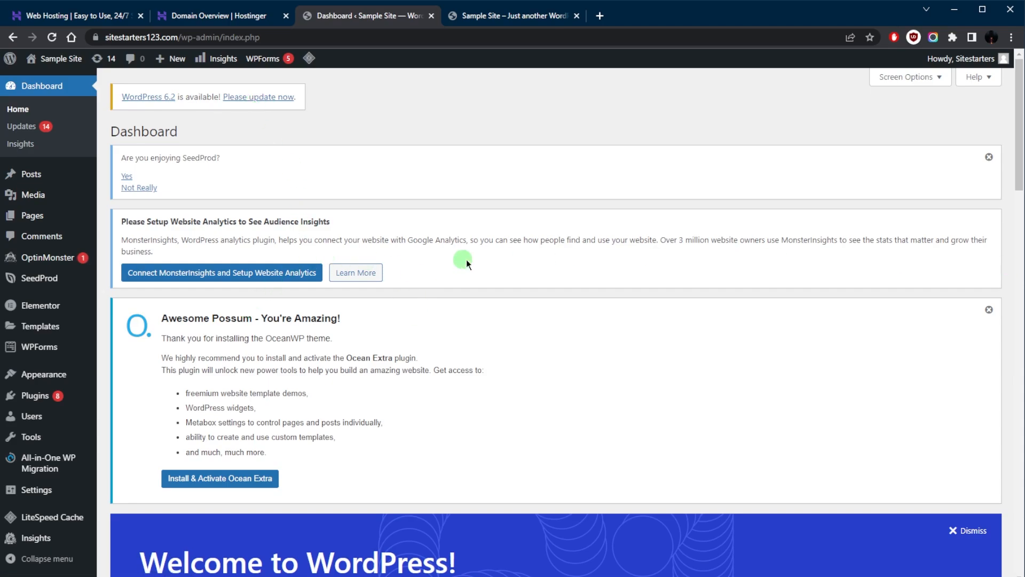
{"action": "mouse_move", "coordinate": [407, 260]}
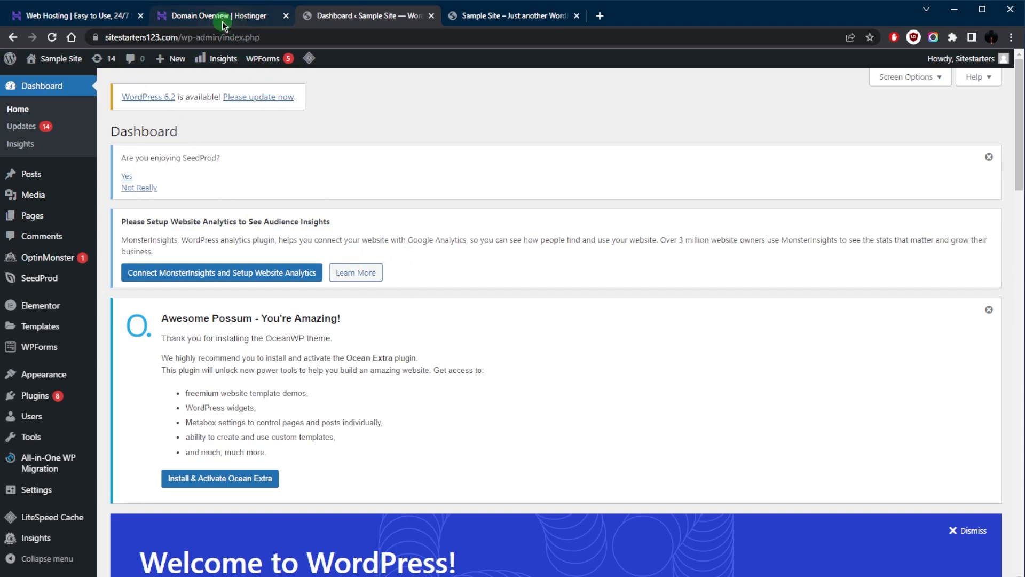
Step: From the Hostinger tab's Home overview, manage the Premium Web Hosting plan for sitestarters123.com
{"action": "left_click", "coordinate": [218, 15]}
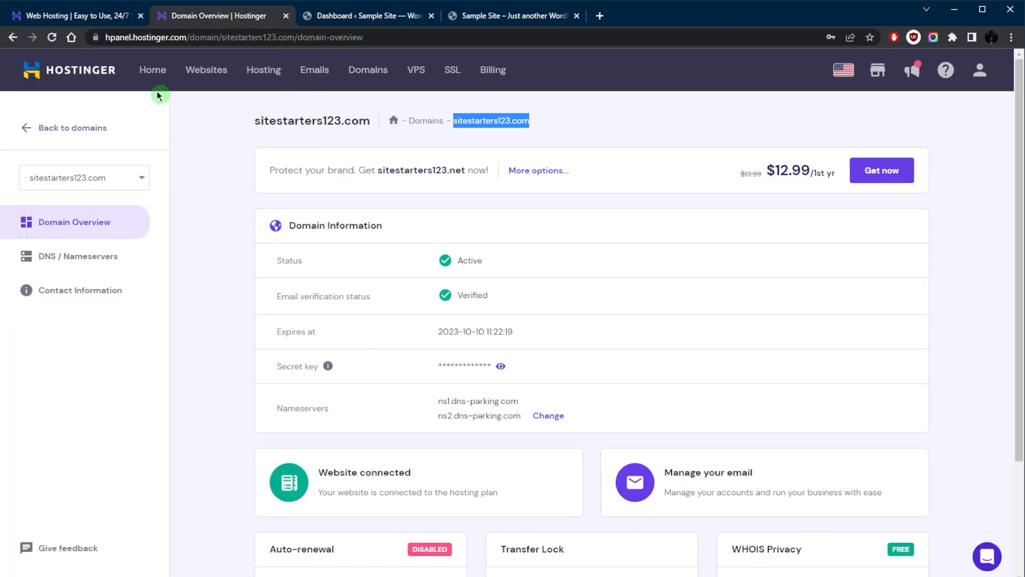
{"action": "left_click", "coordinate": [152, 70]}
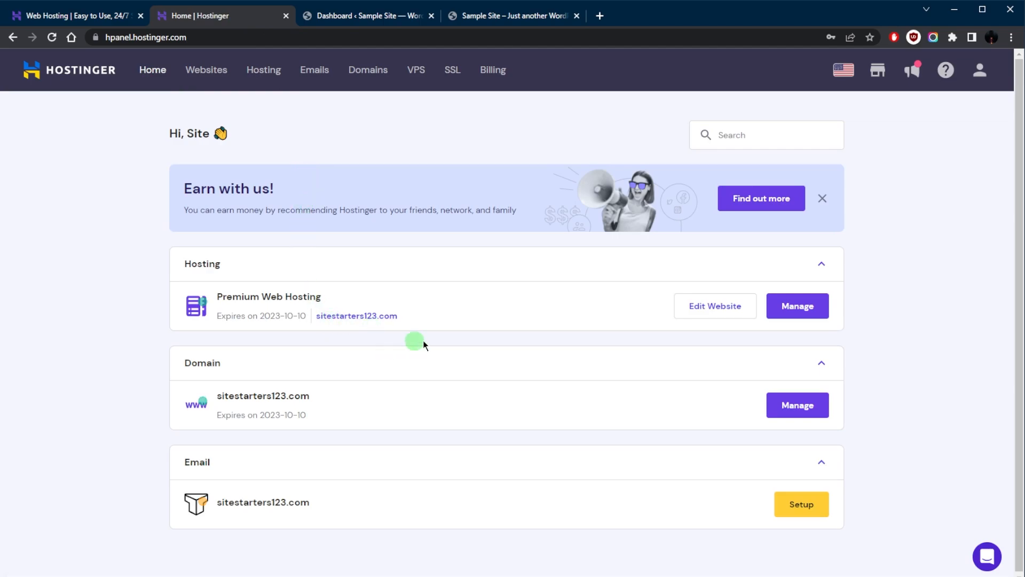
{"action": "left_click", "coordinate": [797, 305]}
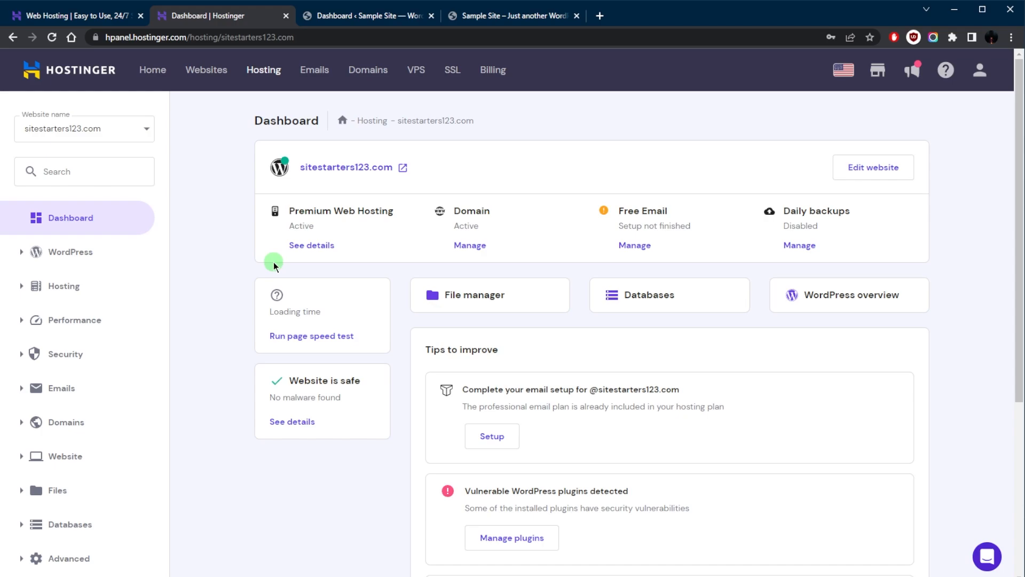
{"action": "mouse_move", "coordinate": [246, 289]}
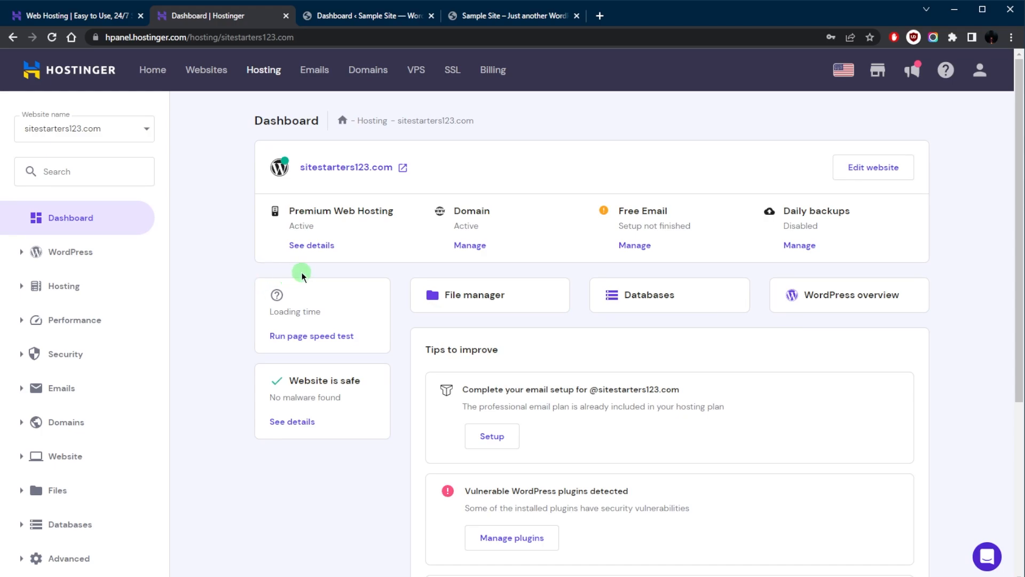
{"action": "mouse_move", "coordinate": [297, 273]}
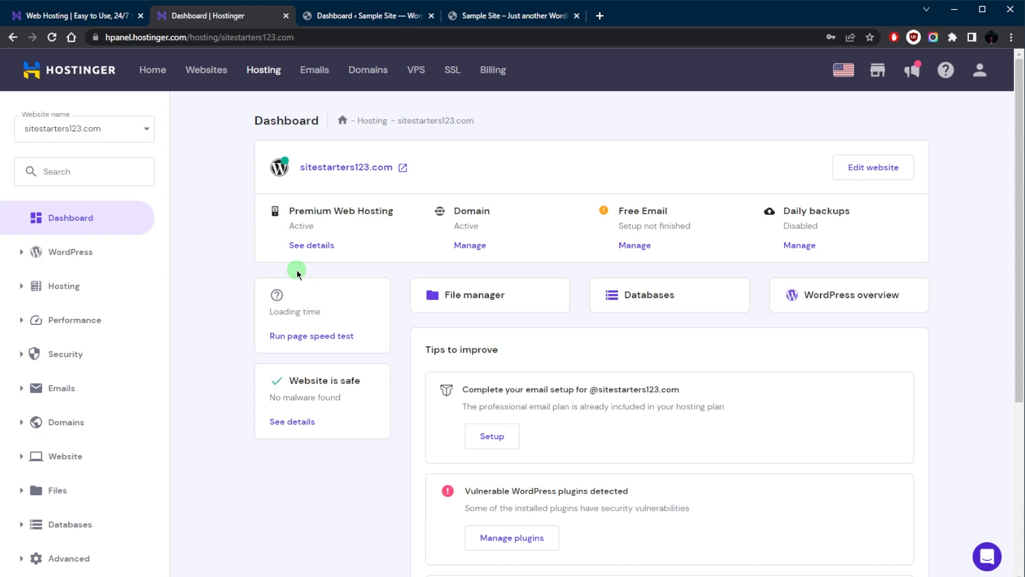
{"action": "mouse_move", "coordinate": [319, 268]}
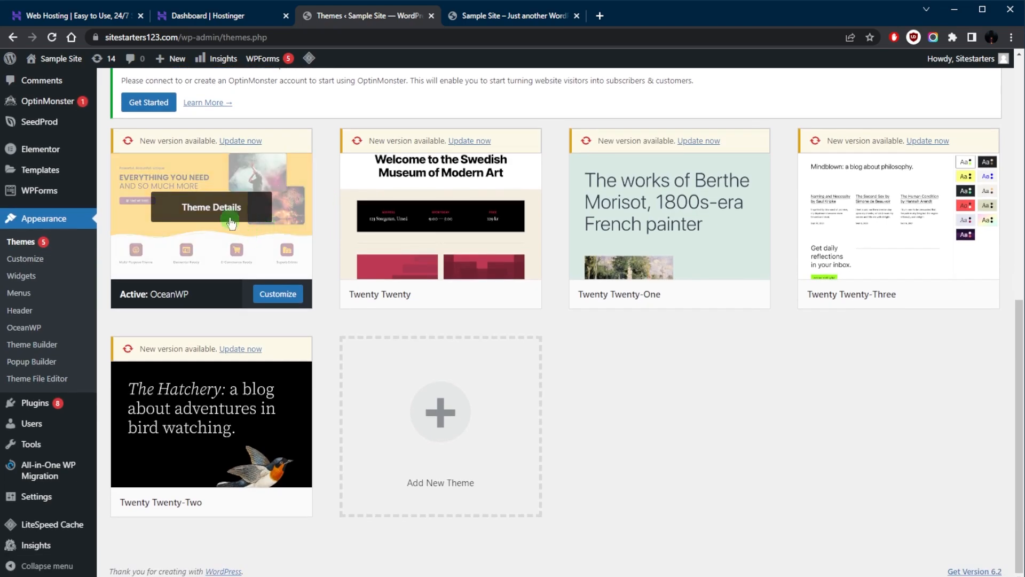
Step: Scroll through the installed themes list with OceanWP active
{"action": "scroll", "scroll_direction": "down", "scroll_amount": 3}
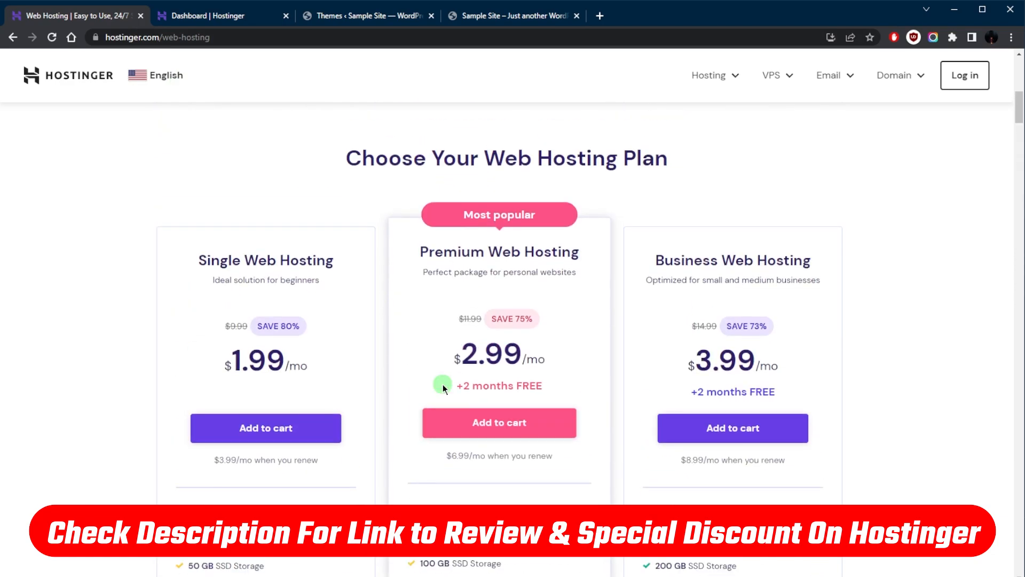
{"action": "scroll", "scroll_direction": "down", "scroll_amount": 3}
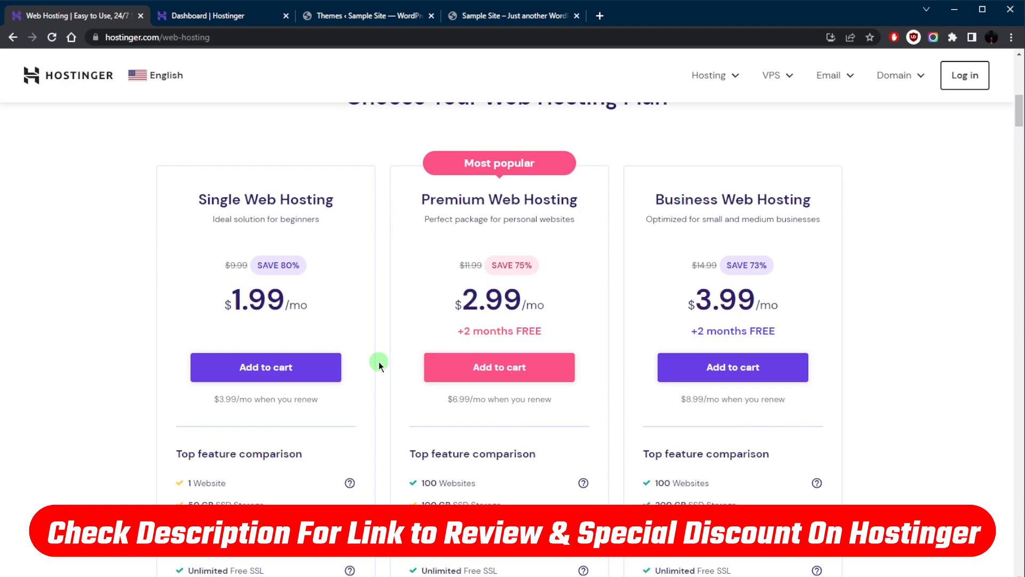
{"action": "scroll", "scroll_direction": "up", "scroll_amount": 3}
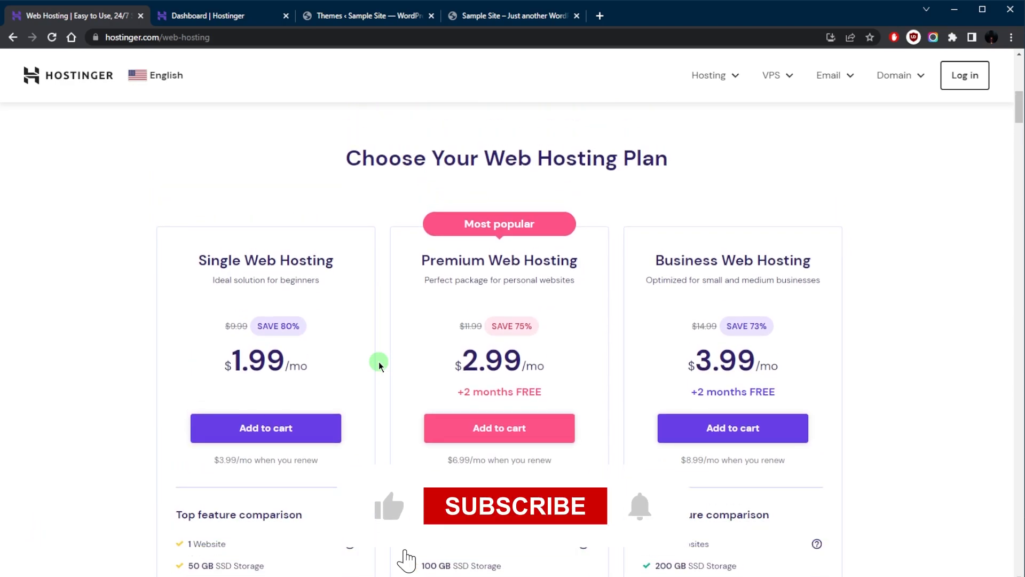
{"action": "left_click", "coordinate": [515, 505]}
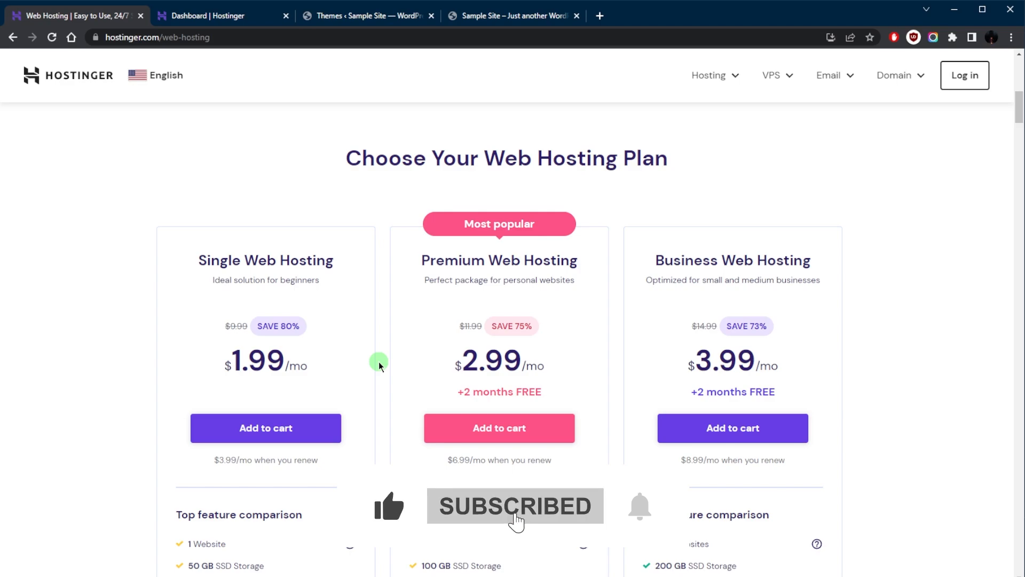